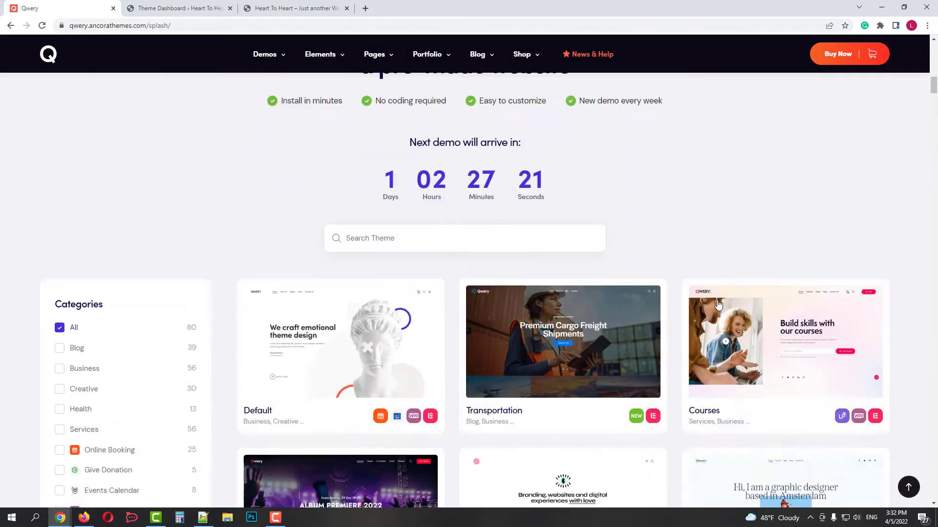
Step: Browse the demo catalogue by filtering to Blog, Creative, All, Online Booking and Events Calendar categories
{"action": "scroll", "scroll_direction": "down", "scroll_amount": 3}
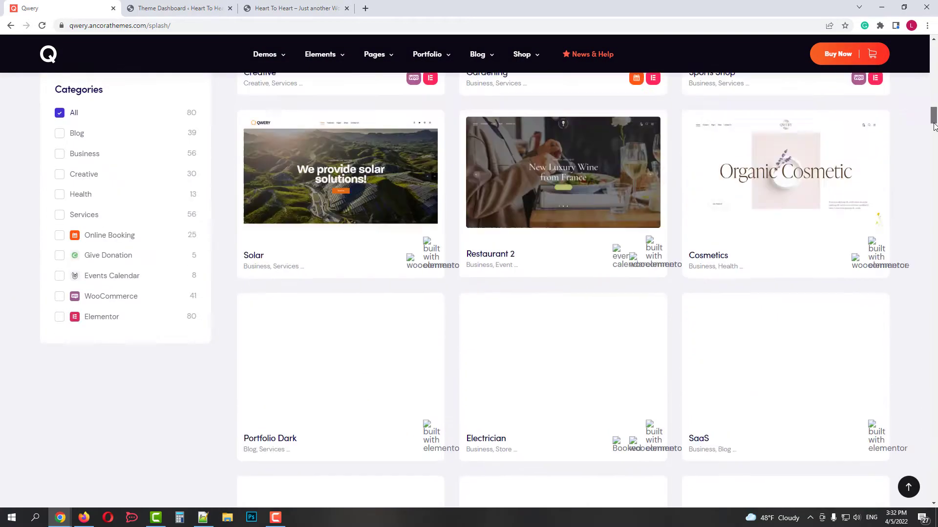
{"action": "scroll", "scroll_direction": "up", "scroll_amount": 3}
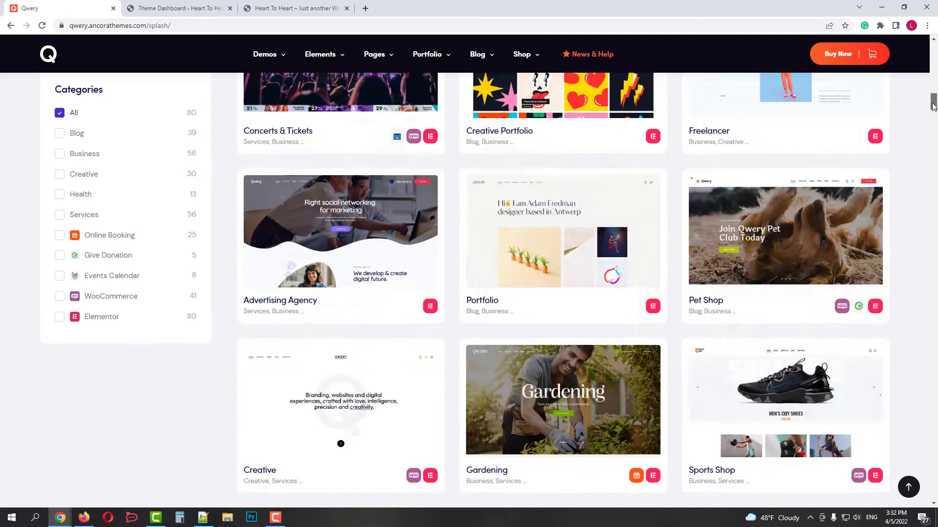
{"action": "scroll", "scroll_direction": "up", "scroll_amount": 3}
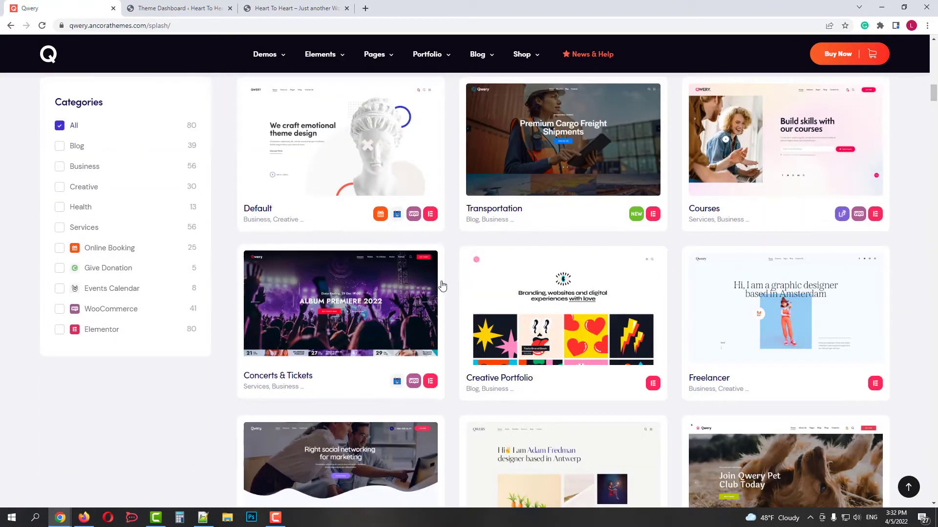
{"action": "scroll", "scroll_direction": "up", "scroll_amount": 3}
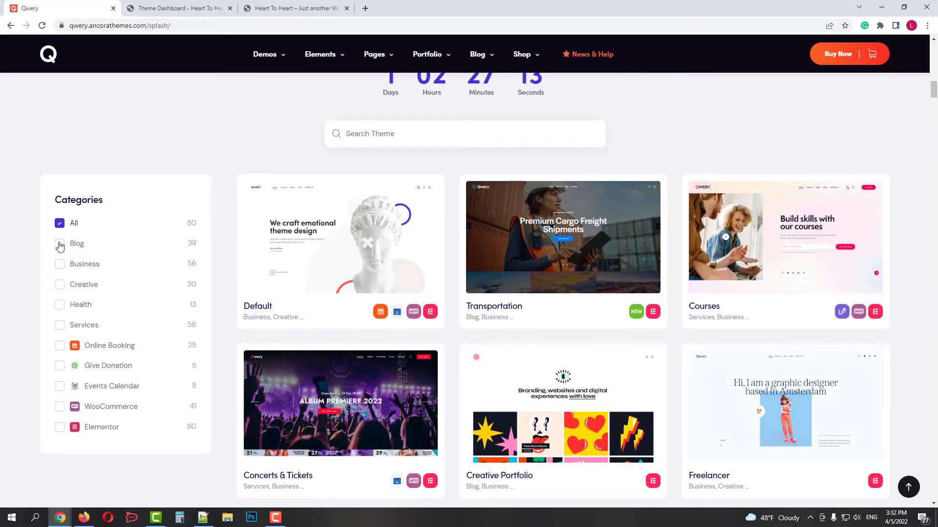
{"action": "left_click", "coordinate": [60, 244]}
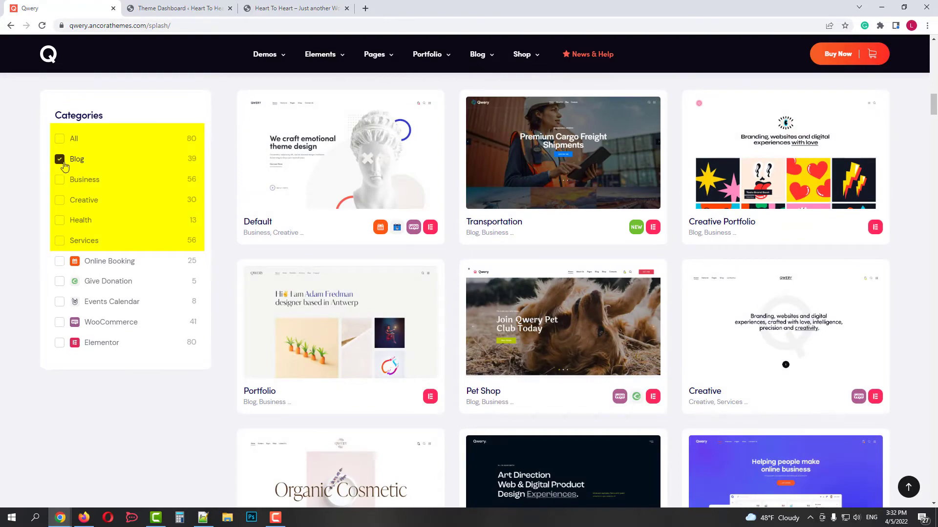
{"action": "left_click", "coordinate": [60, 199]}
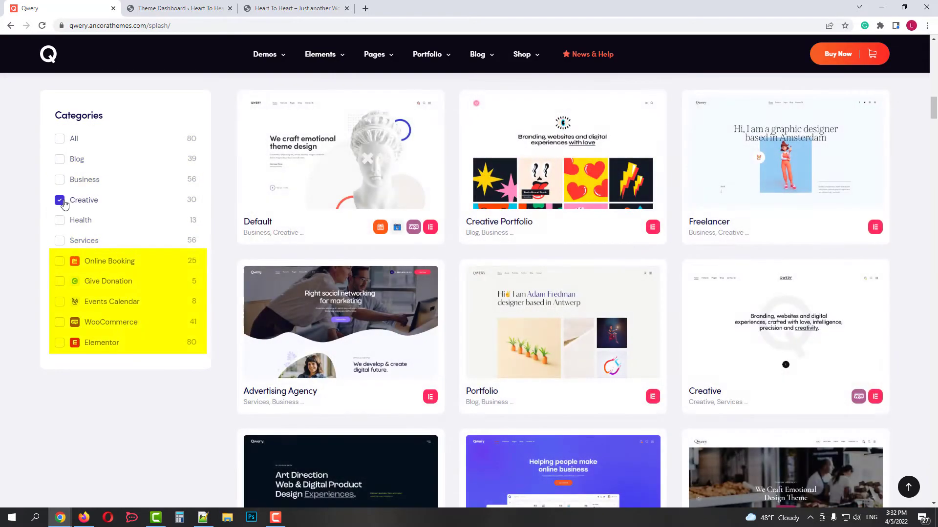
{"action": "left_click", "coordinate": [59, 138]}
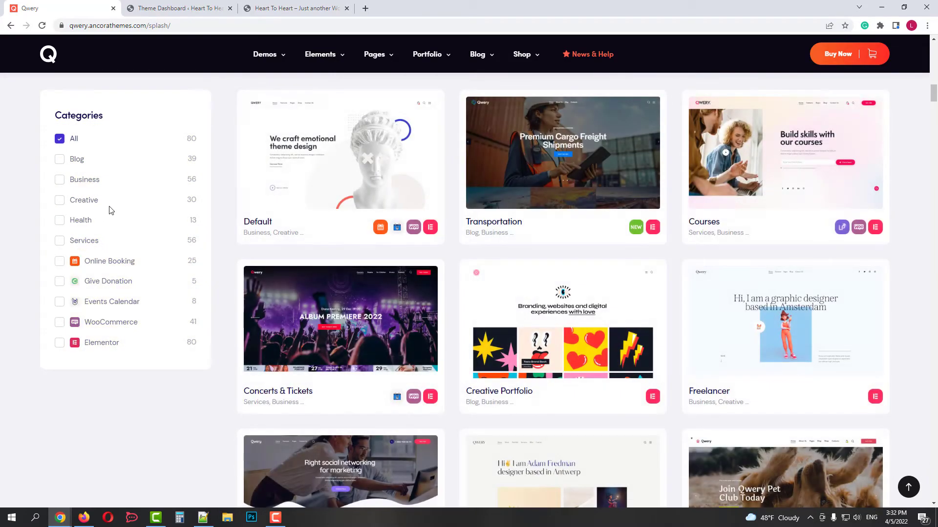
{"action": "mouse_move", "coordinate": [104, 348]}
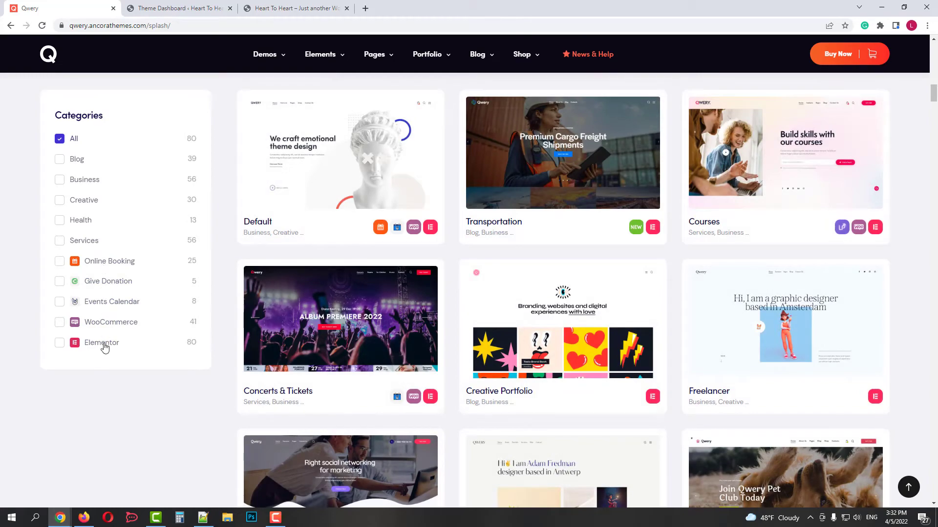
{"action": "left_click", "coordinate": [59, 261]}
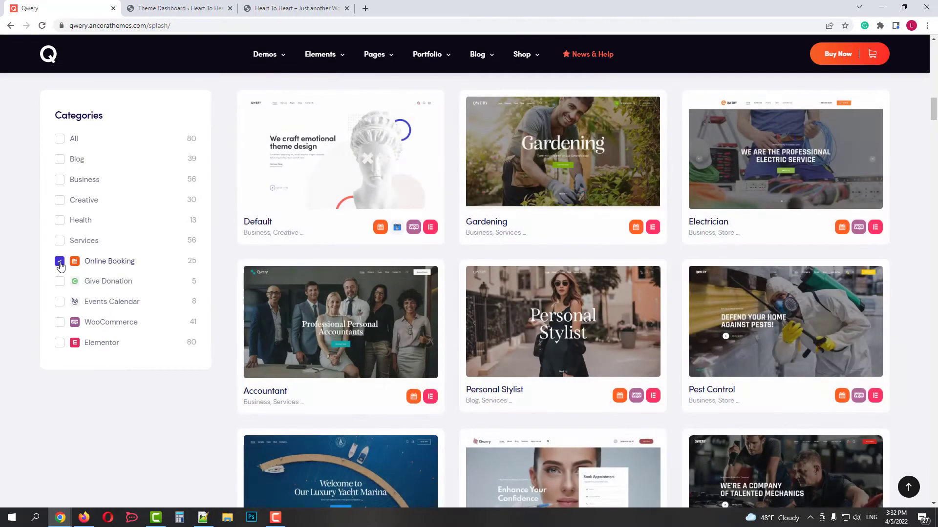
{"action": "left_click", "coordinate": [59, 302]}
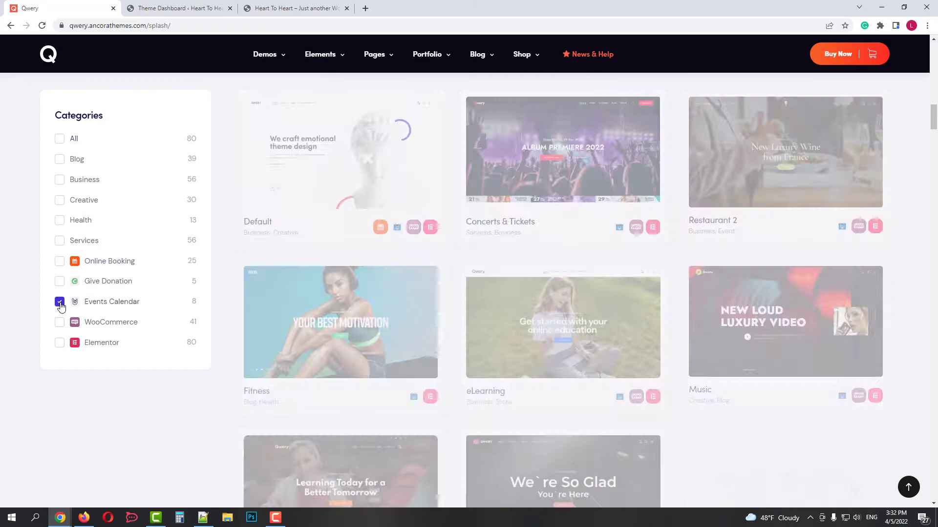
{"action": "left_click", "coordinate": [60, 302]}
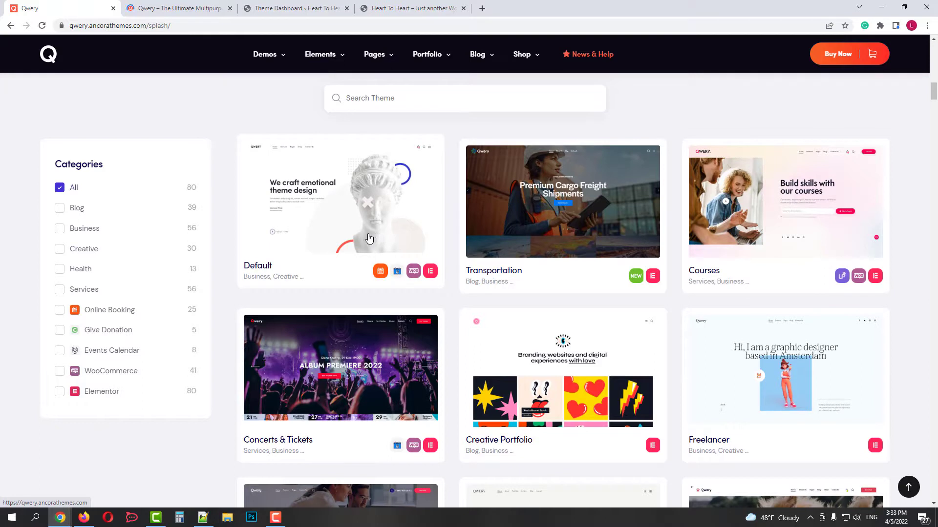
{"action": "mouse_move", "coordinate": [429, 270]}
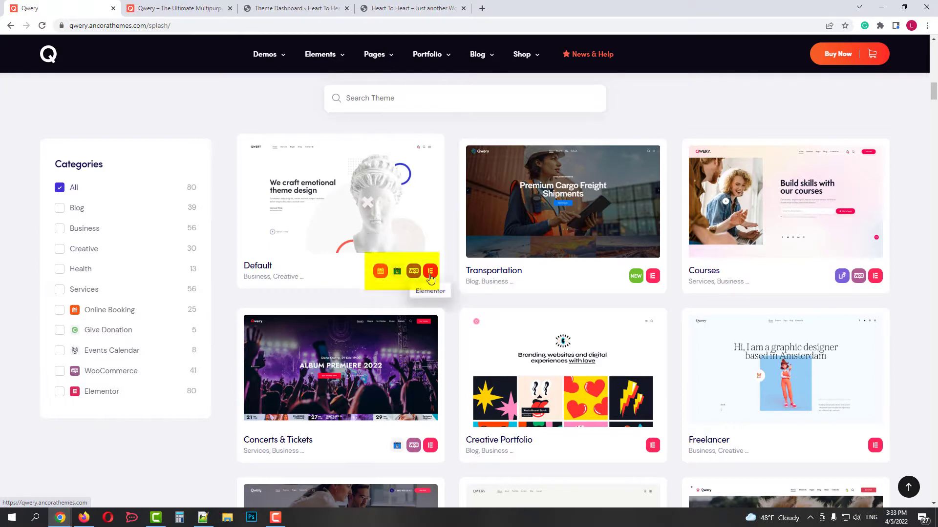
{"action": "mouse_move", "coordinate": [380, 271]}
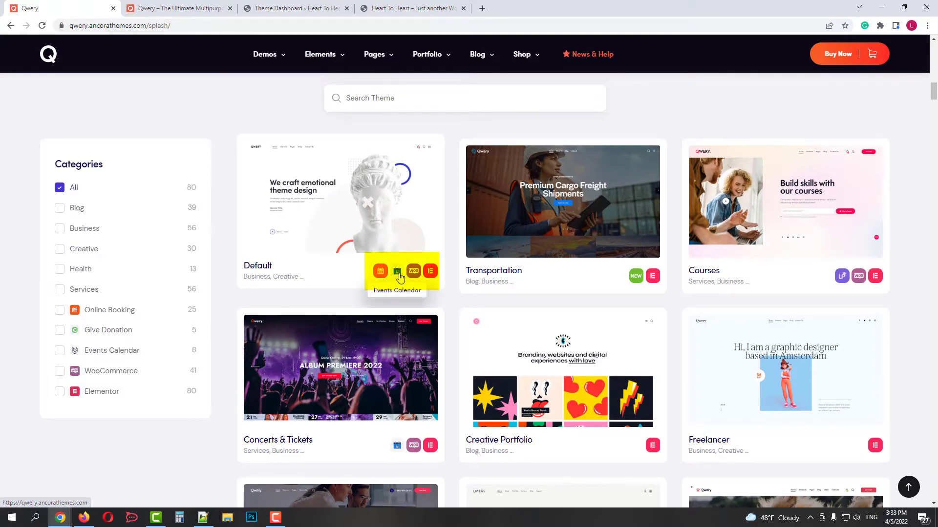
Step: Preview the Default demo home page and return to the catalogue
{"action": "left_click", "coordinate": [339, 200]}
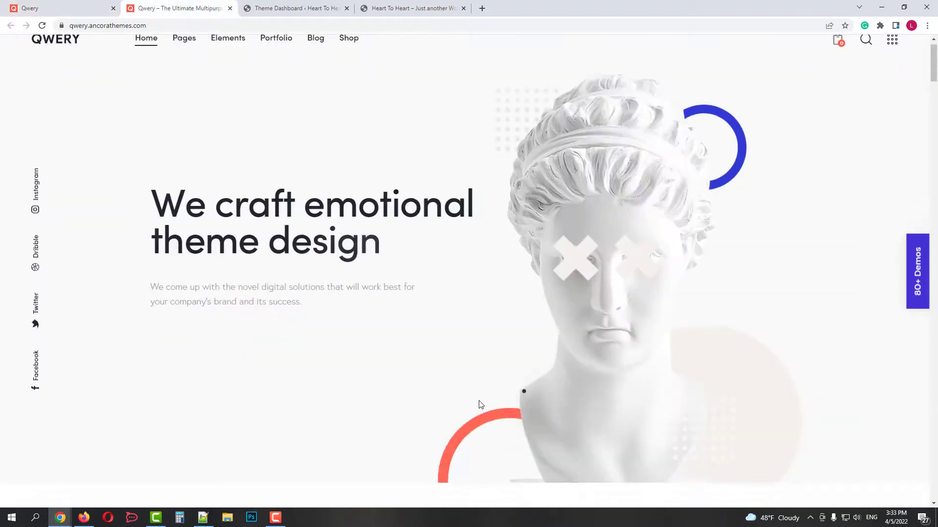
{"action": "scroll", "scroll_direction": "down", "scroll_amount": 3}
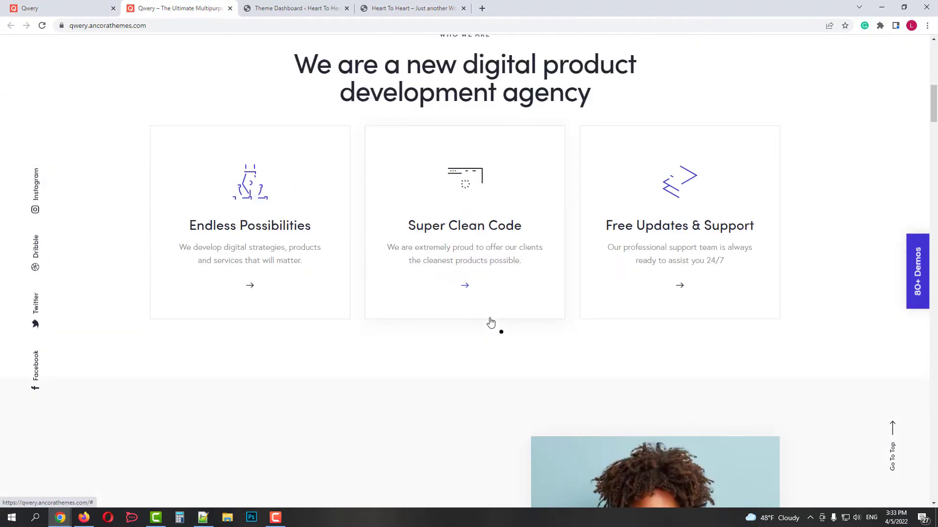
{"action": "scroll", "scroll_direction": "up", "scroll_amount": 3}
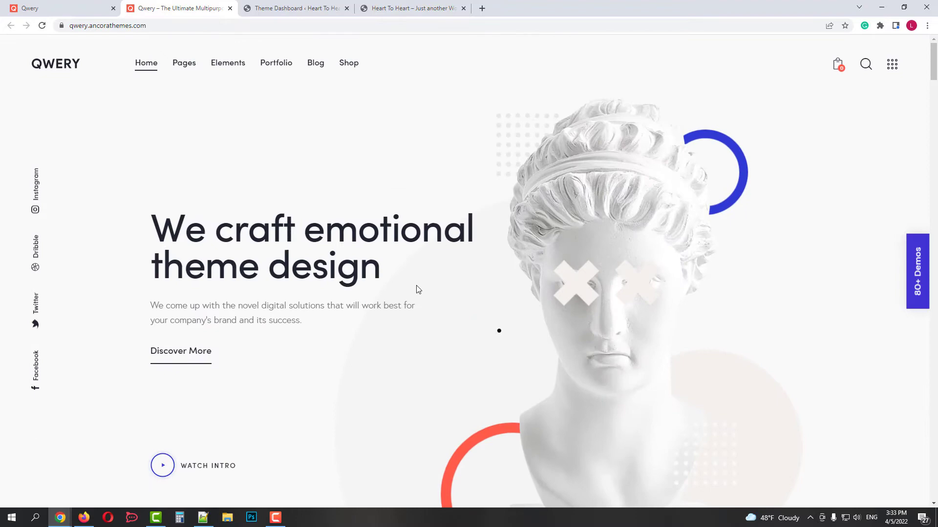
{"action": "left_click", "coordinate": [228, 63]}
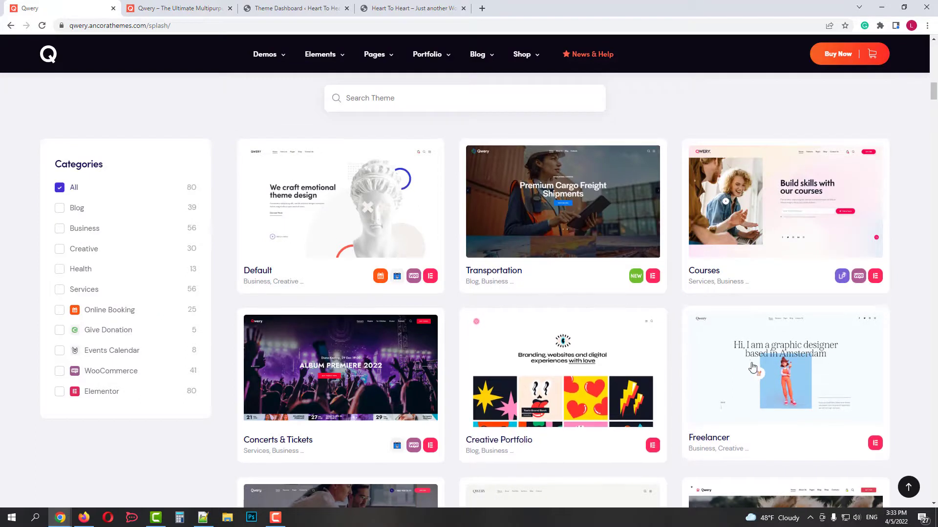
Step: Preview the Freelancer demo home page, return to the catalogue and close it
{"action": "left_click", "coordinate": [784, 367]}
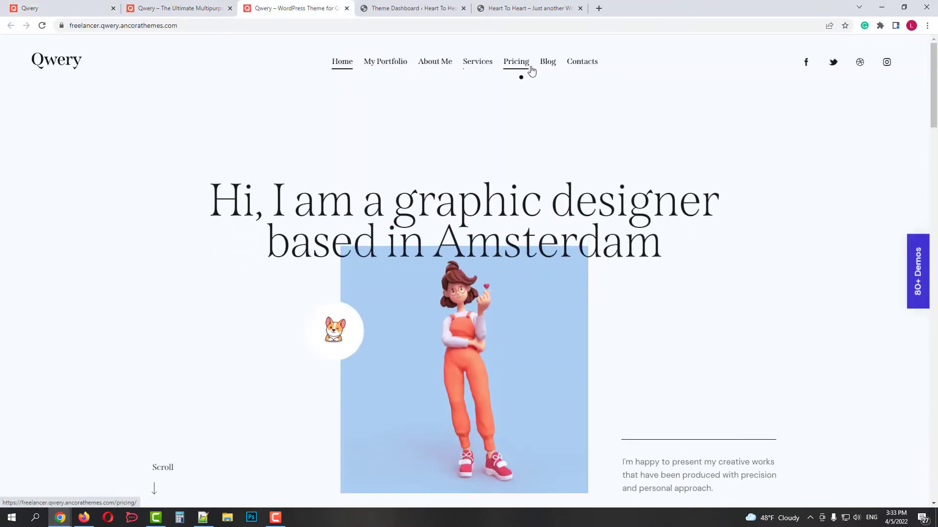
{"action": "scroll", "scroll_direction": "down", "scroll_amount": 3}
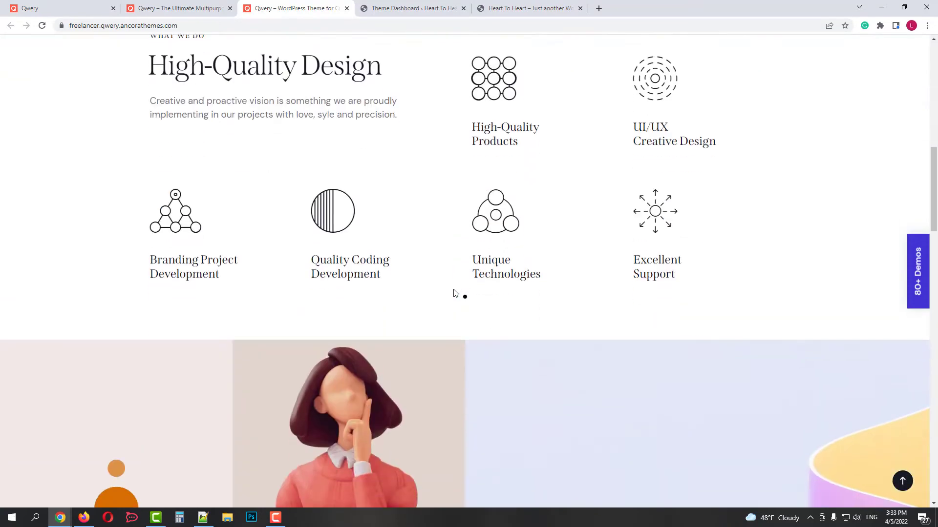
{"action": "scroll", "scroll_direction": "down", "scroll_amount": 3}
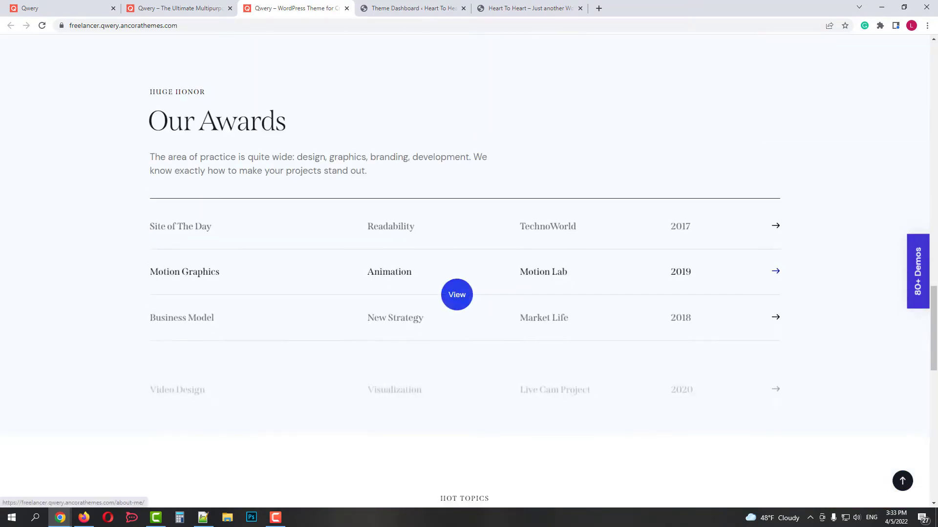
{"action": "scroll", "scroll_direction": "down", "scroll_amount": 3}
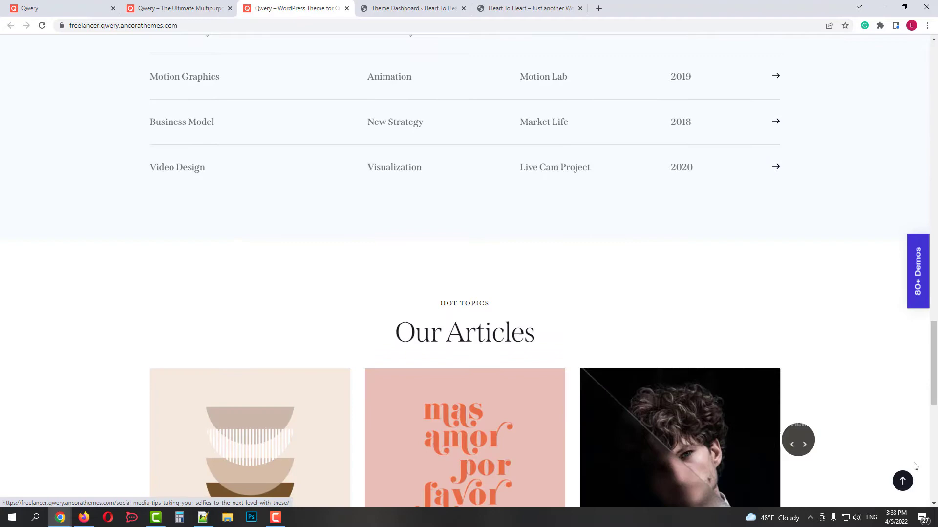
{"action": "scroll", "scroll_direction": "up", "scroll_amount": 3}
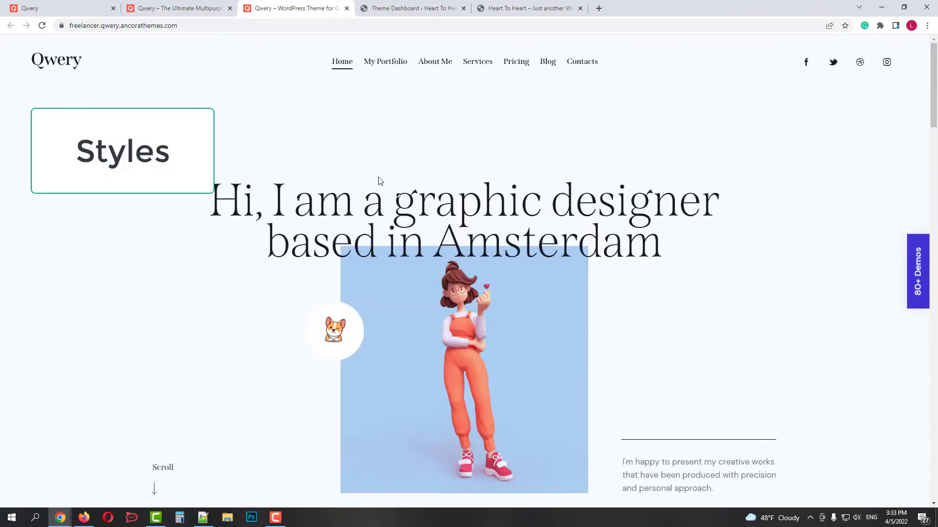
{"action": "left_click", "coordinate": [123, 150]}
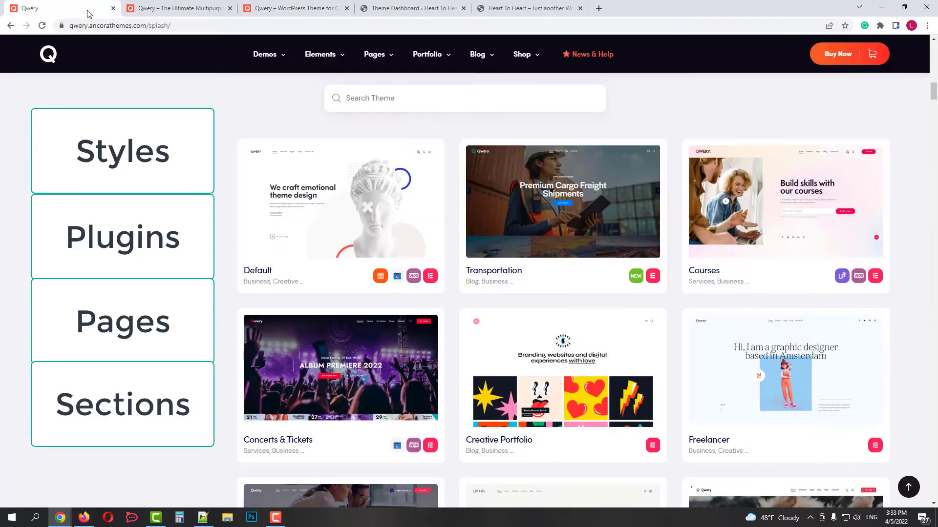
{"action": "left_click", "coordinate": [113, 8]}
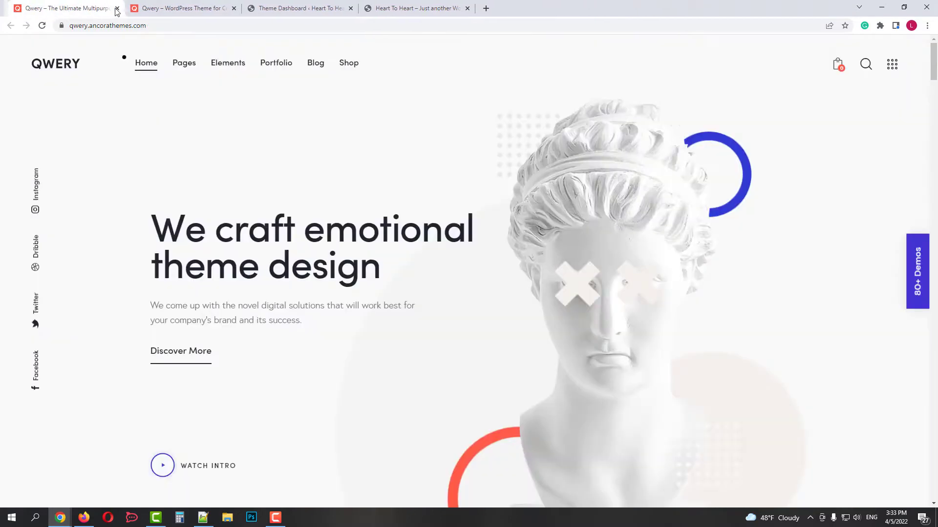
Step: Return to the dashboard and show the theme's skin gallery with Default active
{"action": "left_click", "coordinate": [117, 8]}
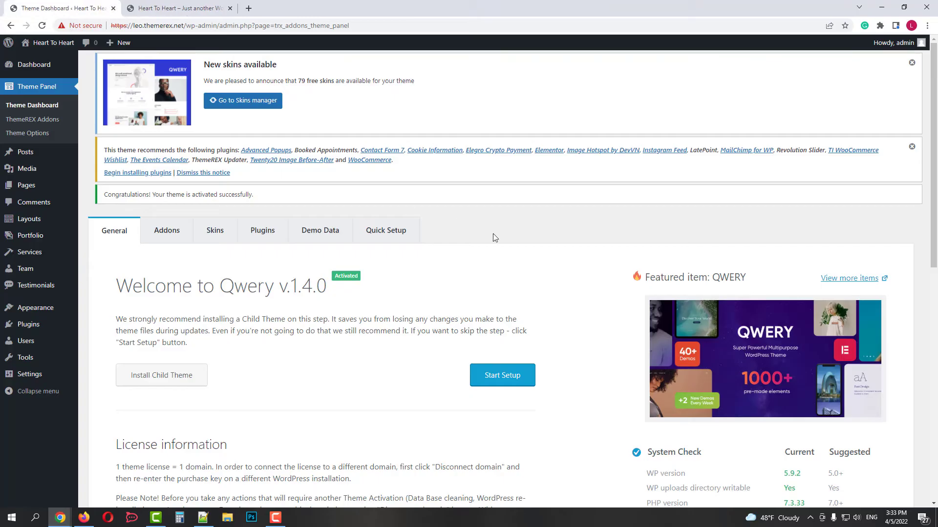
{"action": "mouse_move", "coordinate": [518, 280]}
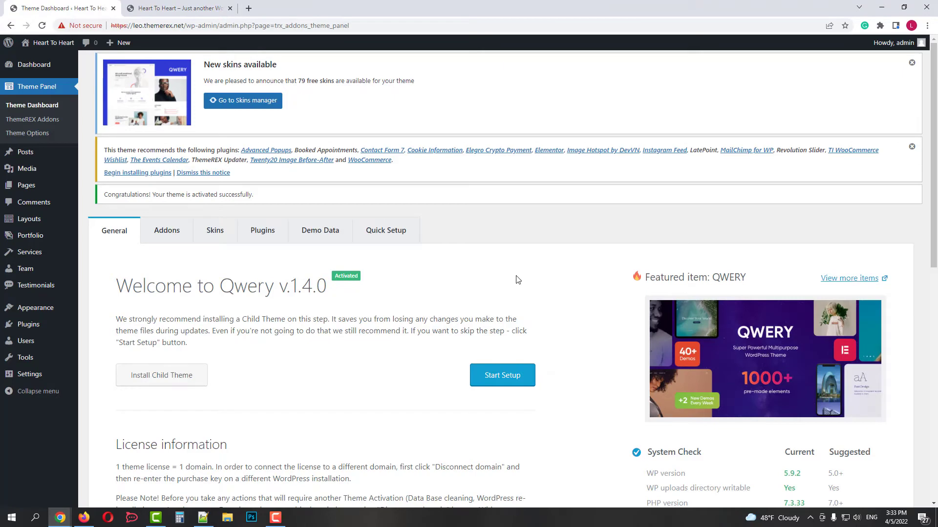
{"action": "mouse_move", "coordinate": [167, 230]}
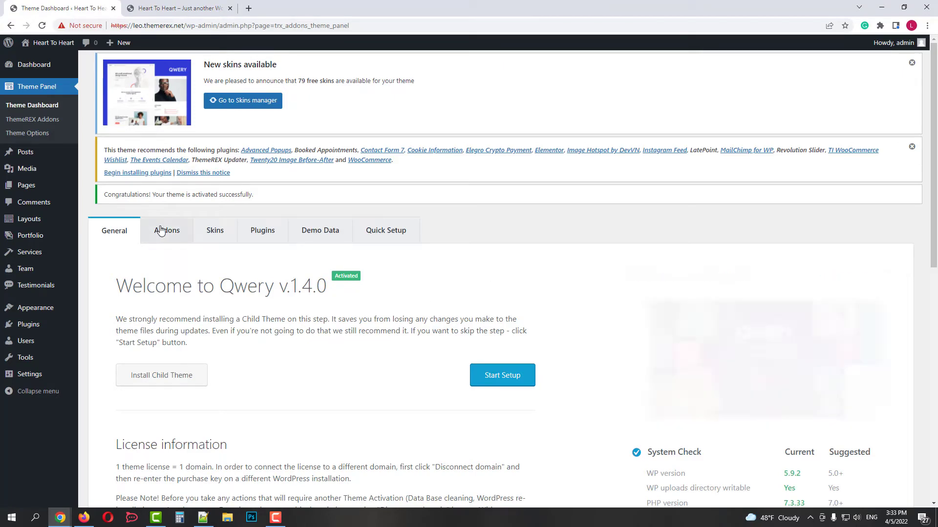
{"action": "left_click", "coordinate": [166, 230]}
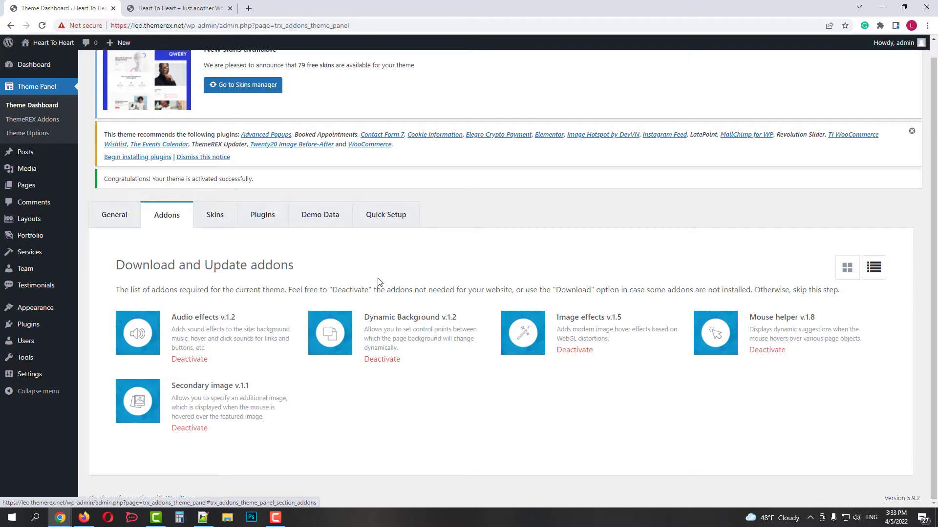
{"action": "mouse_move", "coordinate": [594, 328]}
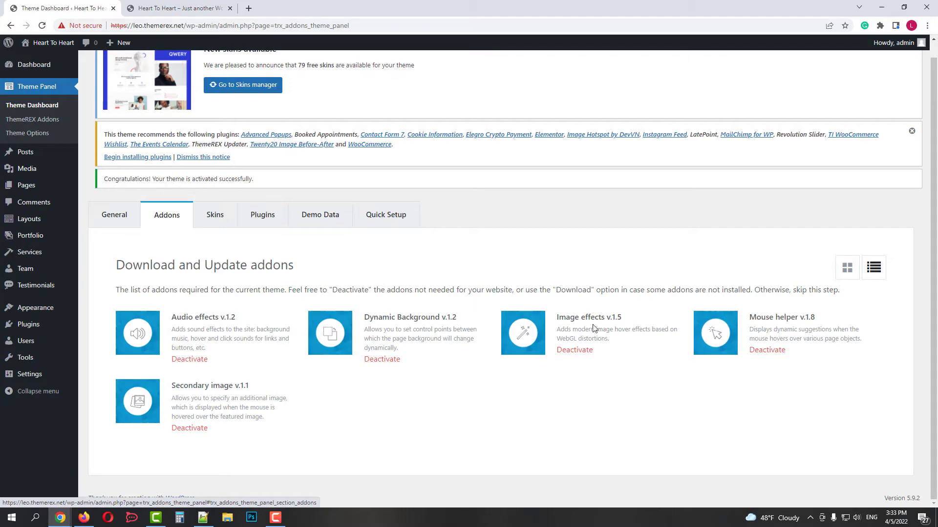
{"action": "left_click", "coordinate": [214, 215]}
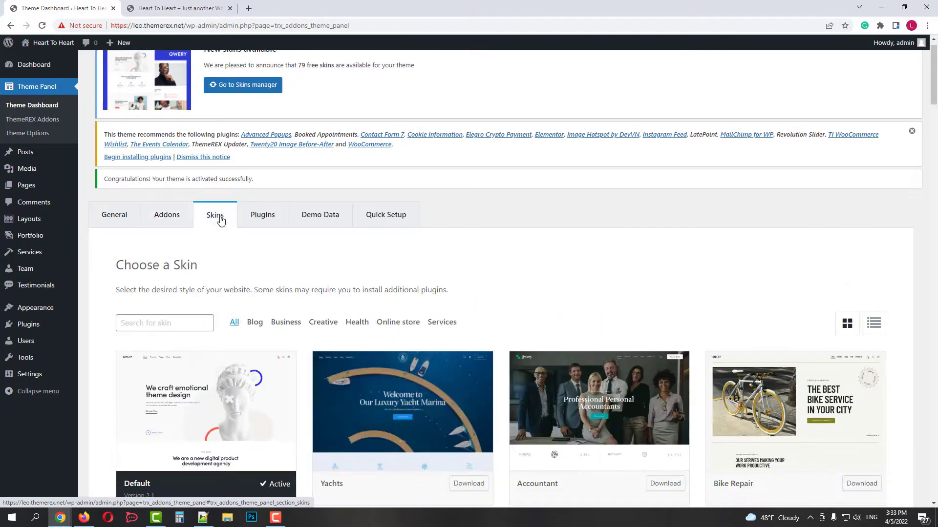
{"action": "scroll", "scroll_direction": "down", "scroll_amount": 3}
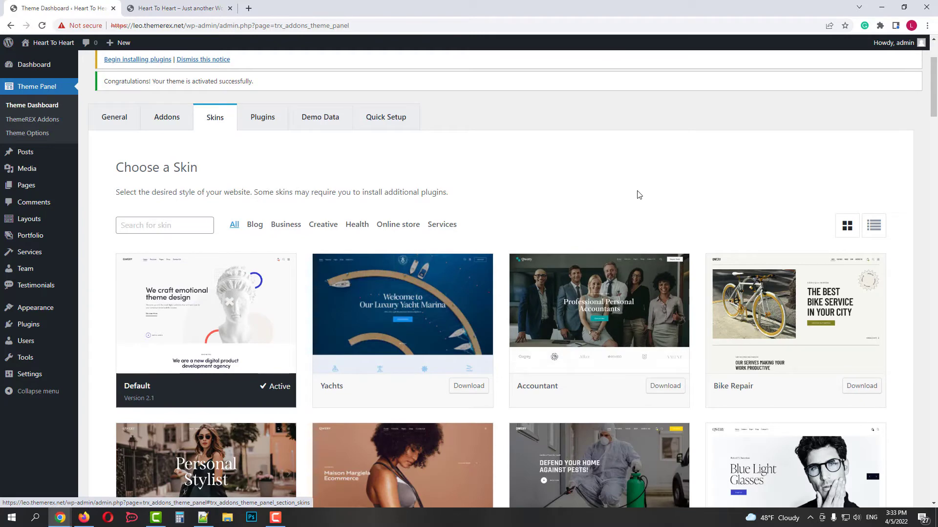
{"action": "mouse_move", "coordinate": [536, 257]}
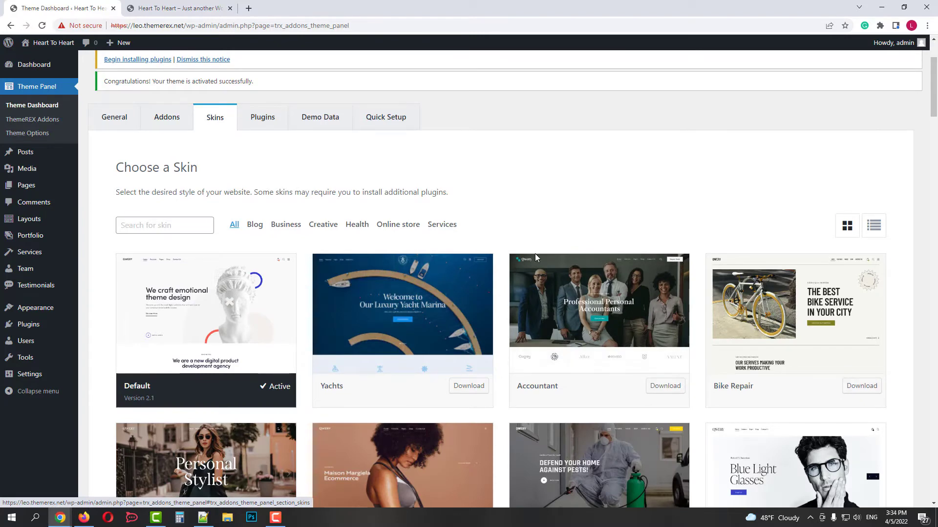
{"action": "mouse_move", "coordinate": [237, 328]}
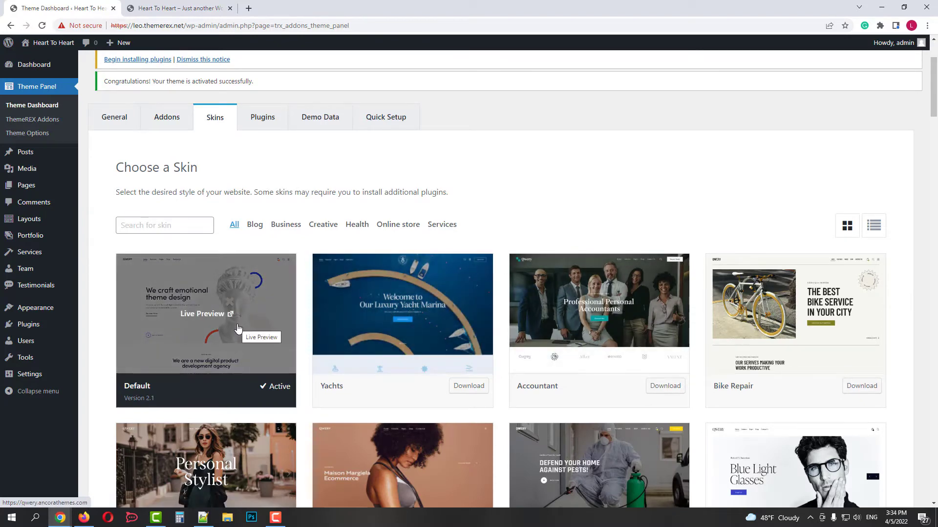
{"action": "mouse_move", "coordinate": [541, 207]}
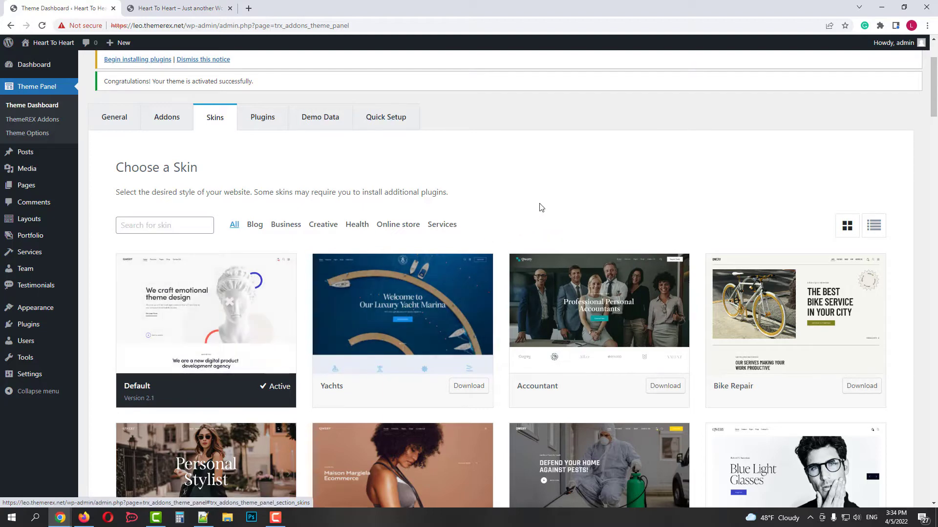
Step: Review the theme-related plugins list, then look over the Demo Data partial import options
{"action": "left_click", "coordinate": [261, 116]}
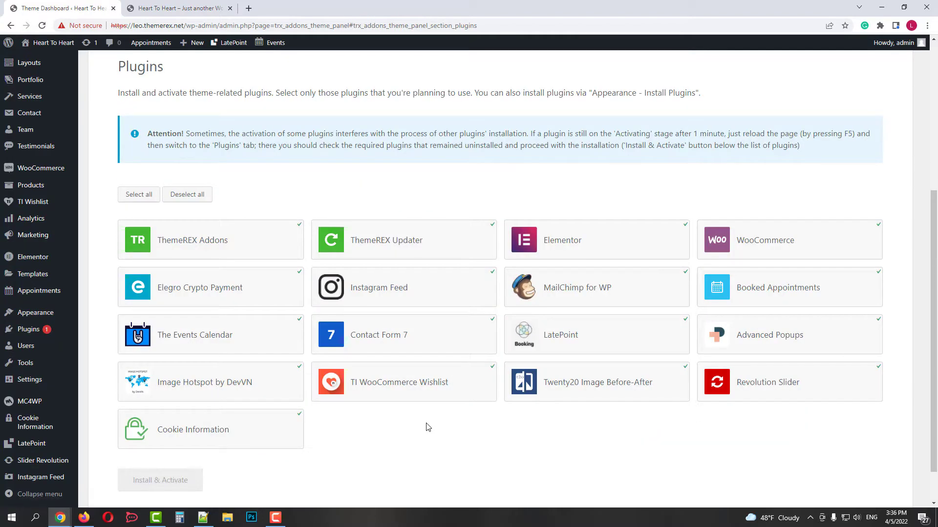
{"action": "scroll", "scroll_direction": "up", "scroll_amount": 3}
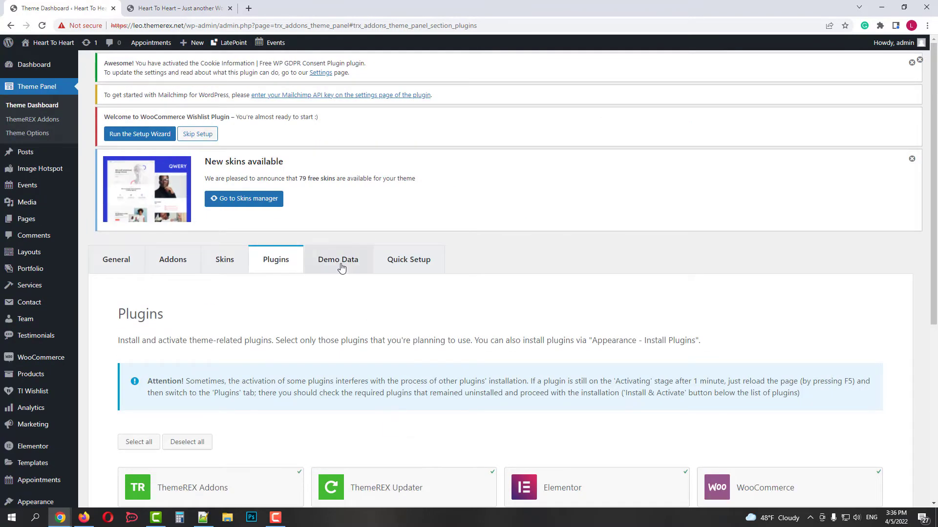
{"action": "left_click", "coordinate": [337, 259]}
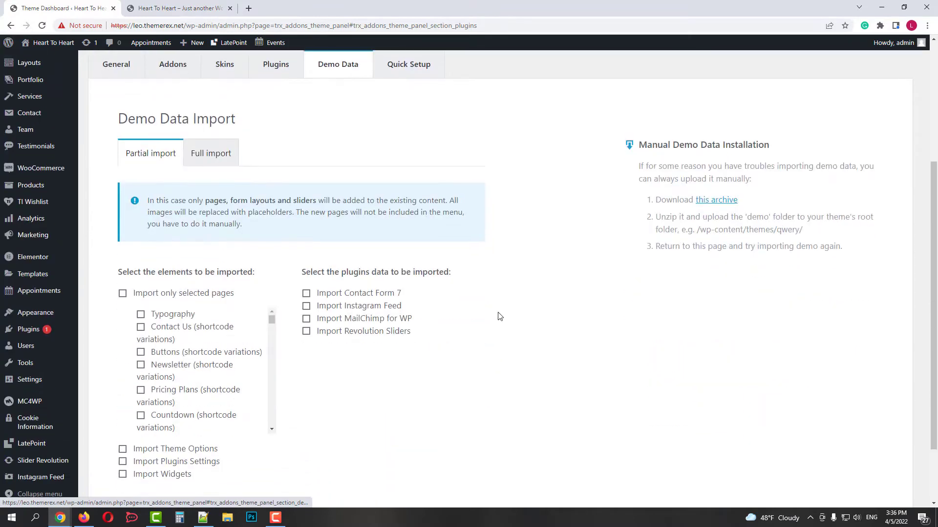
{"action": "scroll", "scroll_direction": "down", "scroll_amount": 3}
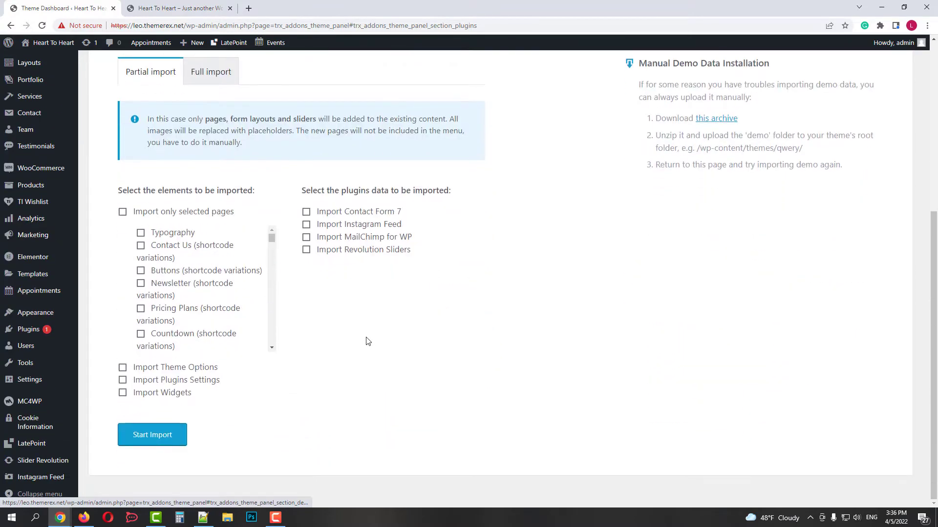
{"action": "scroll", "scroll_direction": "down", "scroll_amount": 3}
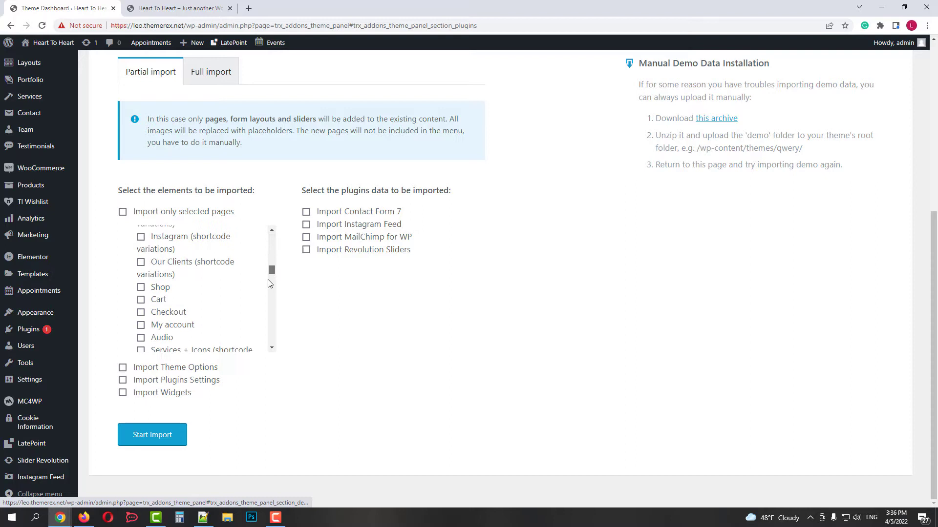
{"action": "scroll", "scroll_direction": "up", "scroll_amount": 3}
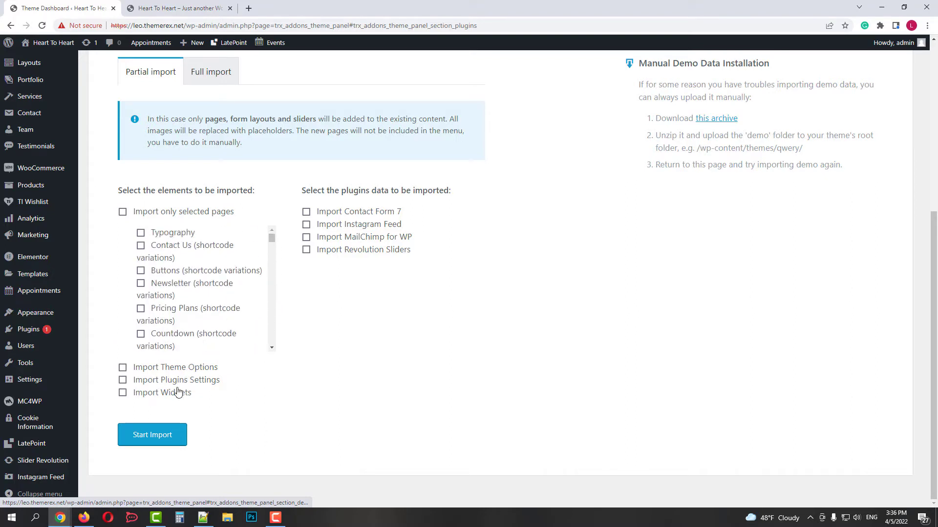
{"action": "scroll", "scroll_direction": "up", "scroll_amount": 3}
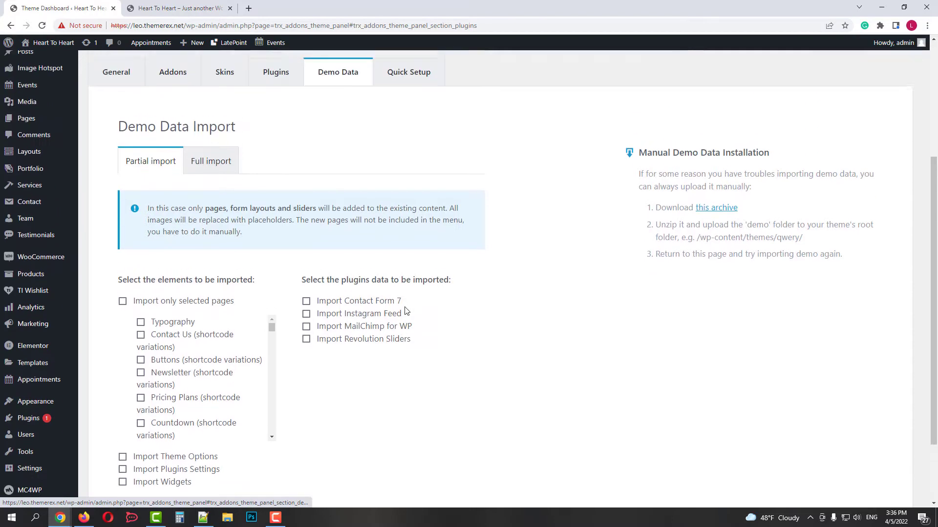
Step: Run a Full demo import, confirming the erase warning, then move to Quick Setup
{"action": "left_click", "coordinate": [211, 161]}
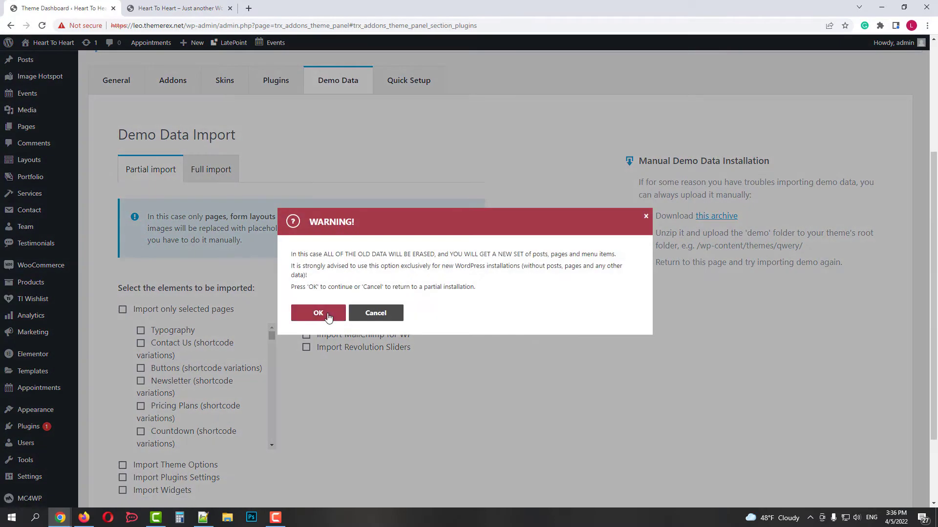
{"action": "left_click", "coordinate": [318, 312]}
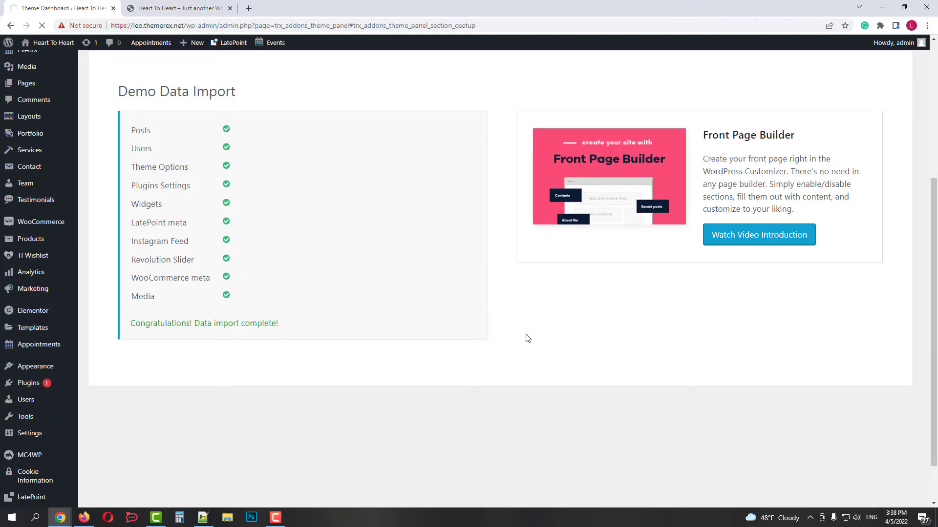
{"action": "left_click", "coordinate": [409, 71]}
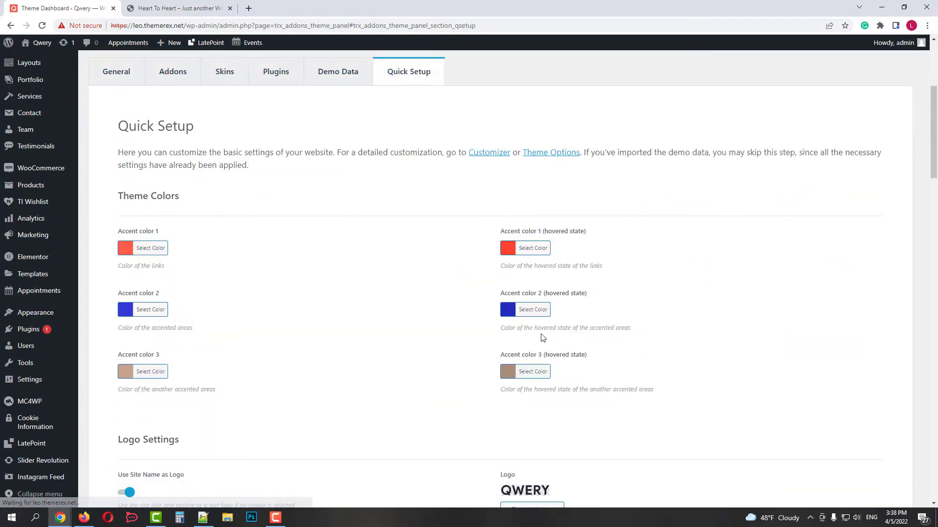
Step: View the imported demo site's front-end home page
{"action": "scroll", "scroll_direction": "up", "scroll_amount": 3}
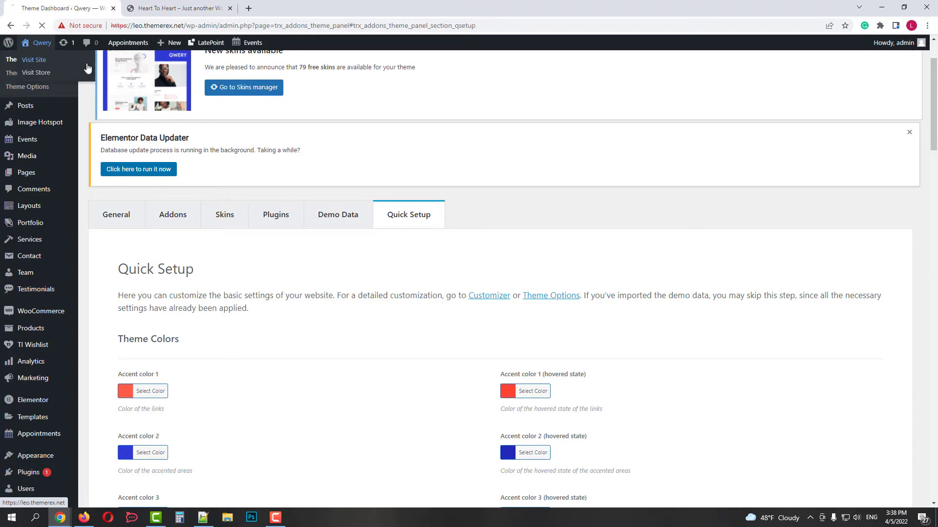
{"action": "left_click", "coordinate": [34, 59]}
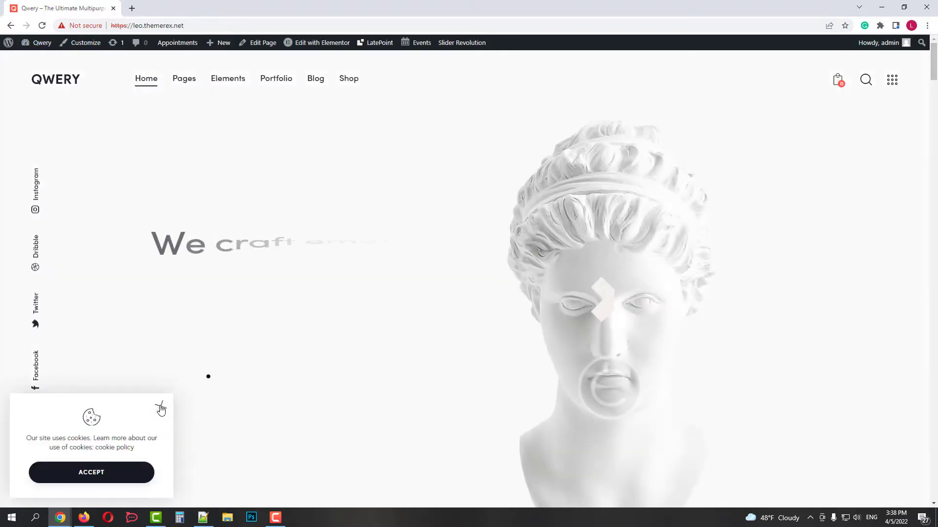
{"action": "scroll", "scroll_direction": "down", "scroll_amount": 3}
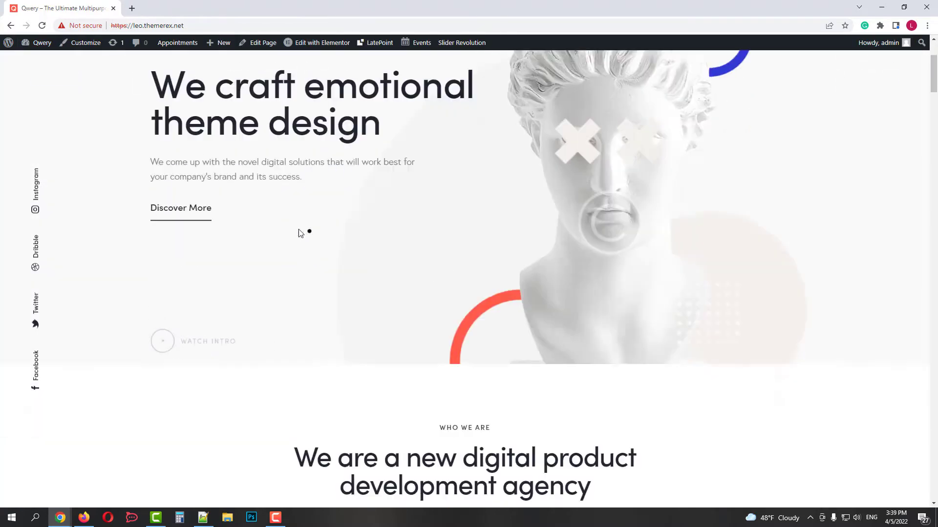
{"action": "scroll", "scroll_direction": "down", "scroll_amount": 3}
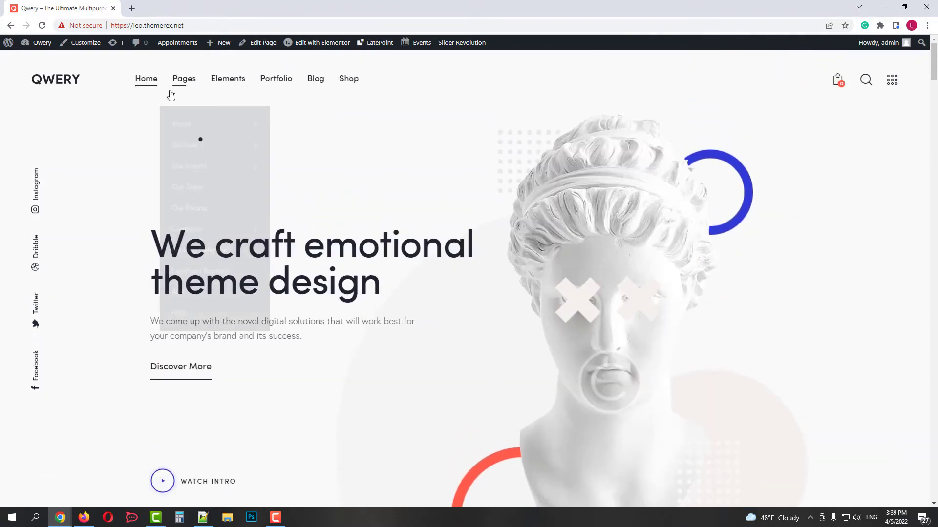
{"action": "mouse_move", "coordinate": [204, 250]}
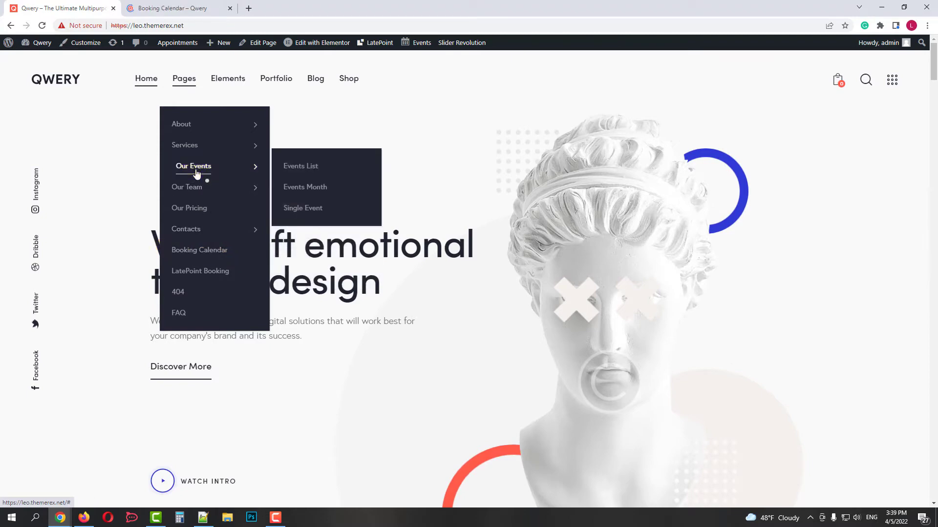
Step: Check the booking calendar and upcoming events pages, then return to the home page
{"action": "left_click", "coordinate": [199, 250]}
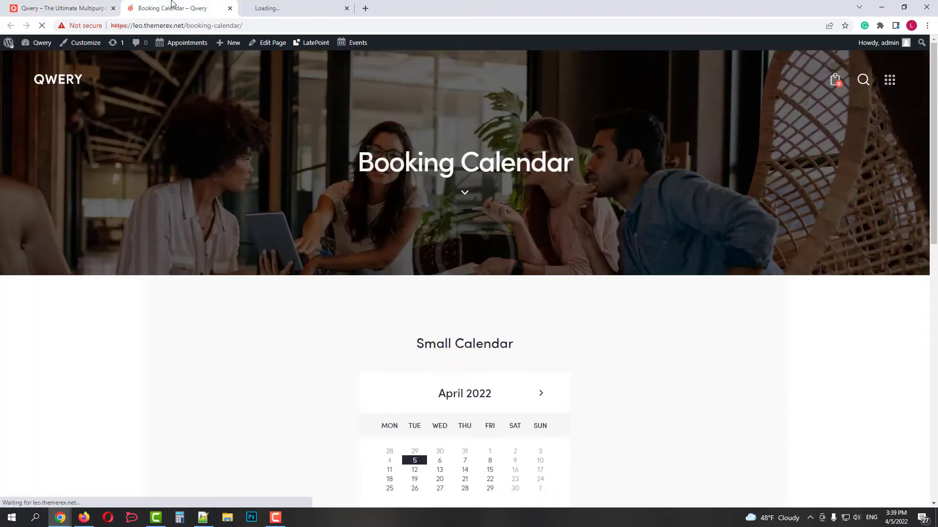
{"action": "scroll", "scroll_direction": "down", "scroll_amount": 3}
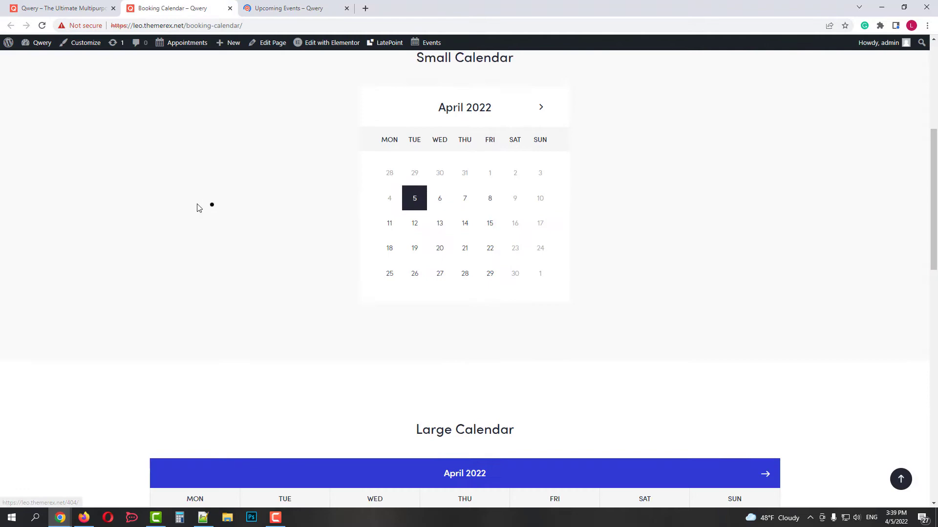
{"action": "left_click", "coordinate": [293, 8]}
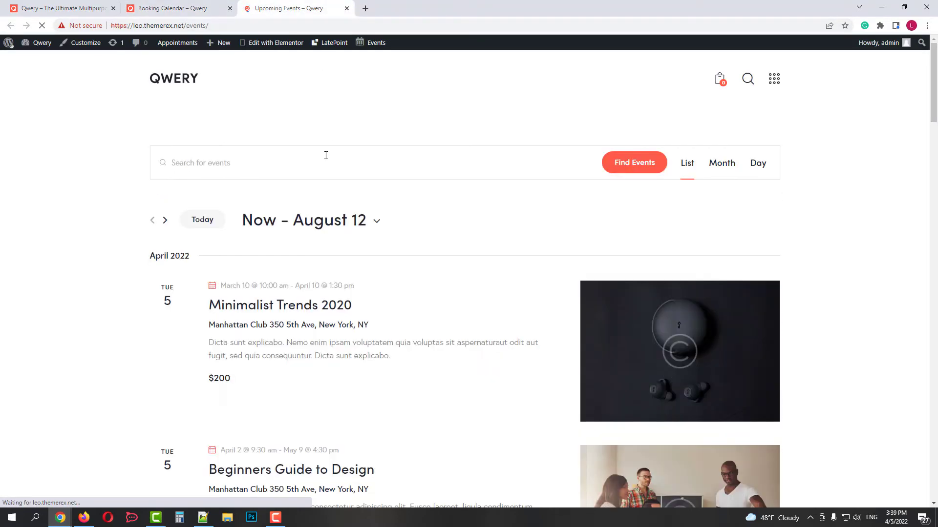
{"action": "scroll", "scroll_direction": "down", "scroll_amount": 3}
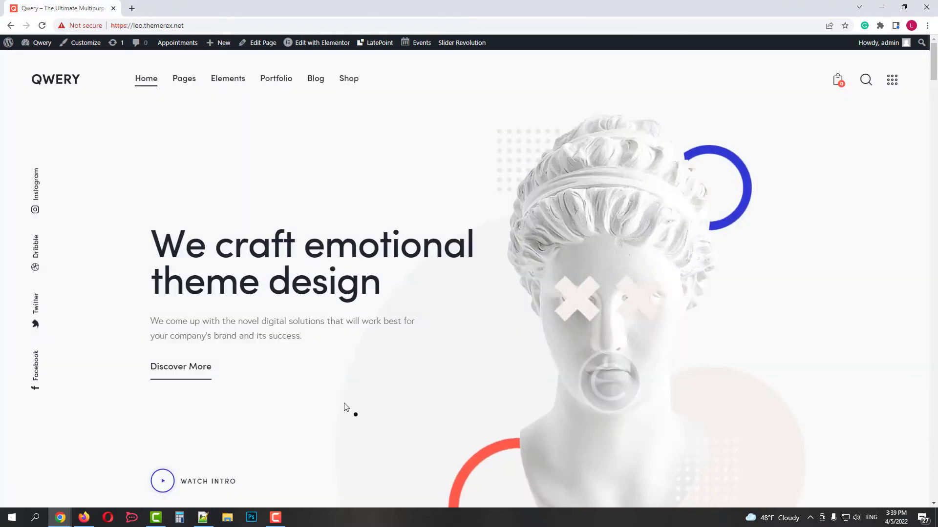
{"action": "scroll", "scroll_direction": "down", "scroll_amount": 3}
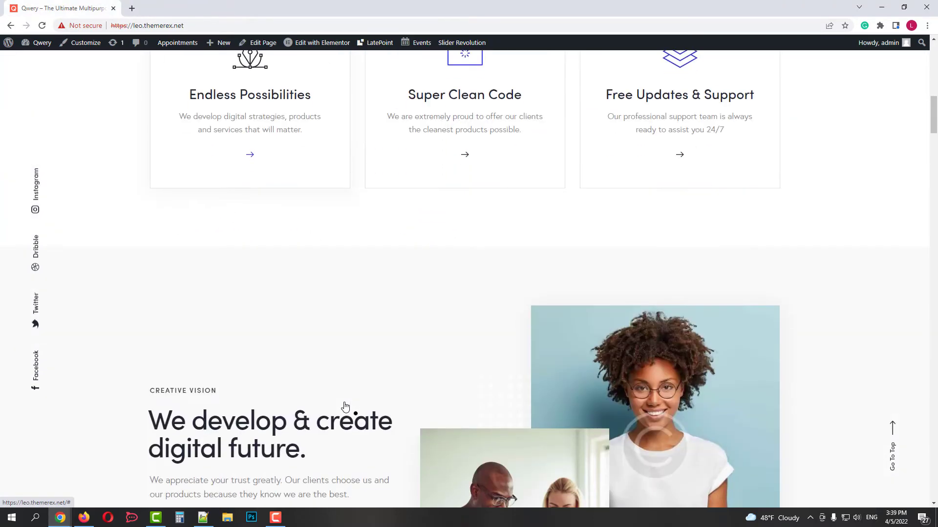
{"action": "left_click", "coordinate": [321, 42]}
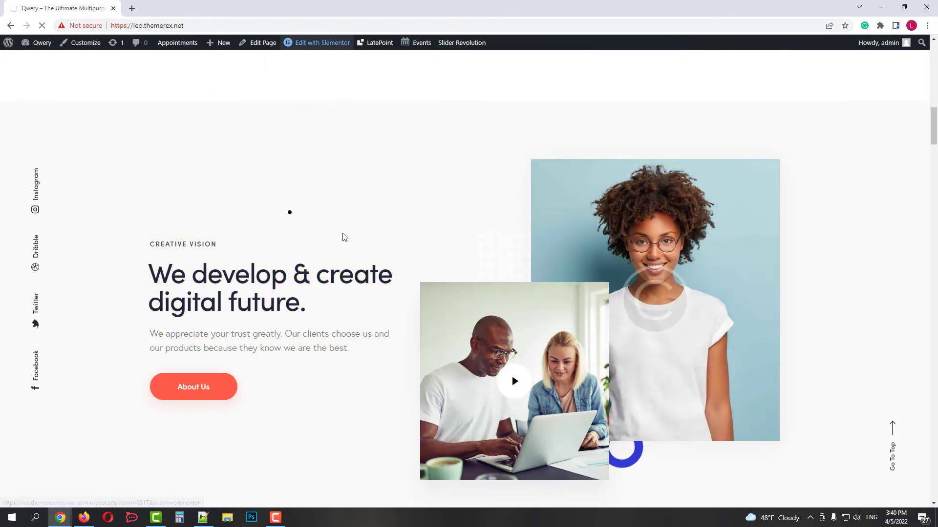
Step: Edit the page in Elementor and save the split section as a template named split-block
{"action": "left_click", "coordinate": [322, 42]}
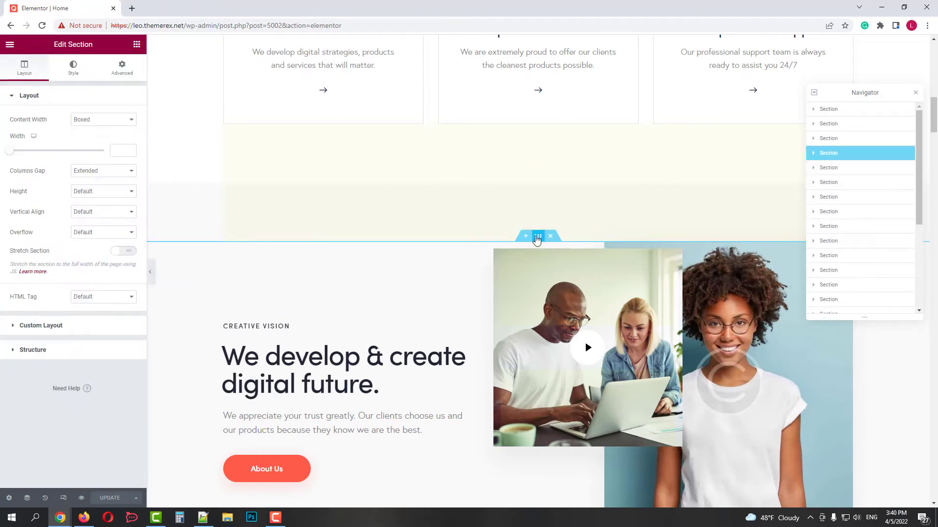
{"action": "right_click", "coordinate": [537, 235]}
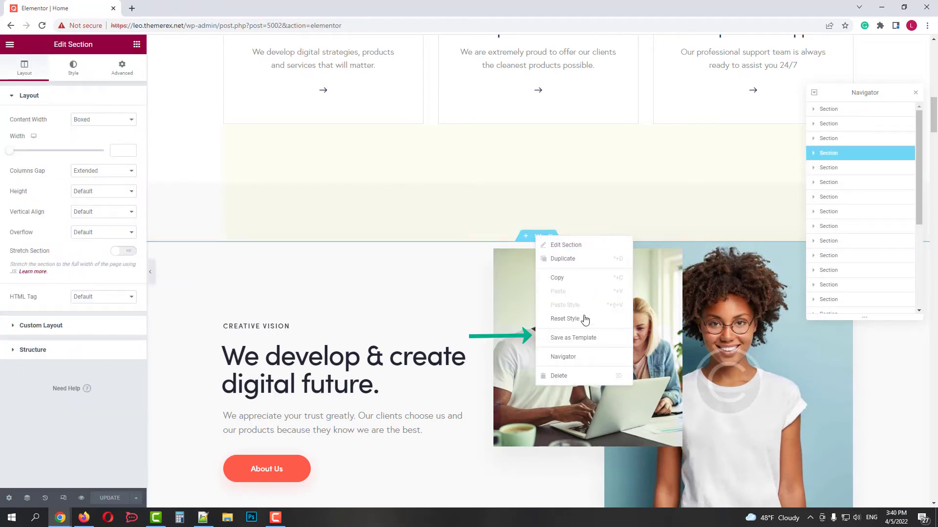
{"action": "left_click", "coordinate": [573, 337]}
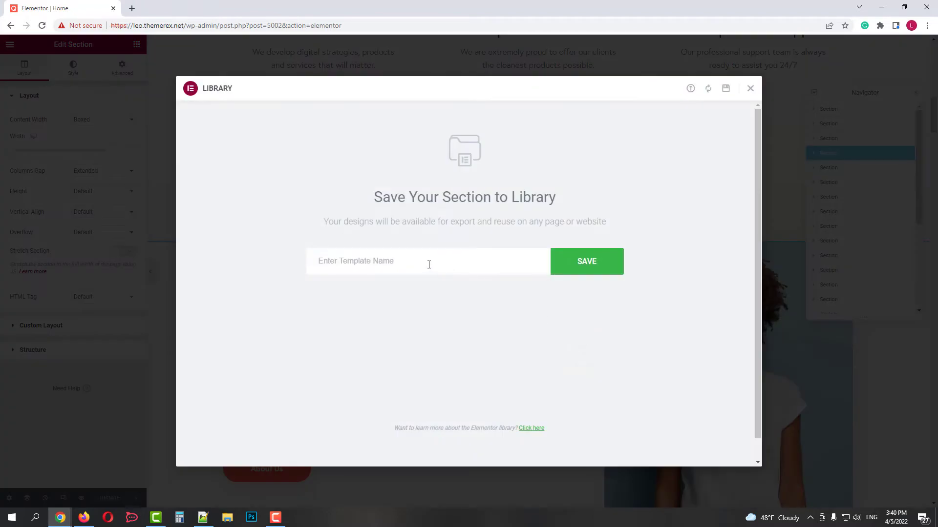
{"action": "type", "text": "spl"}
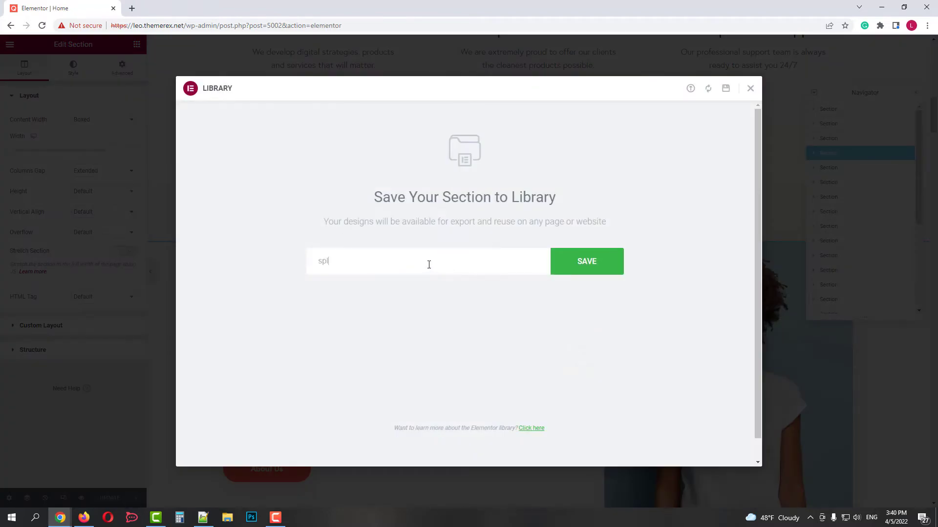
{"action": "type", "text": "it-blo"}
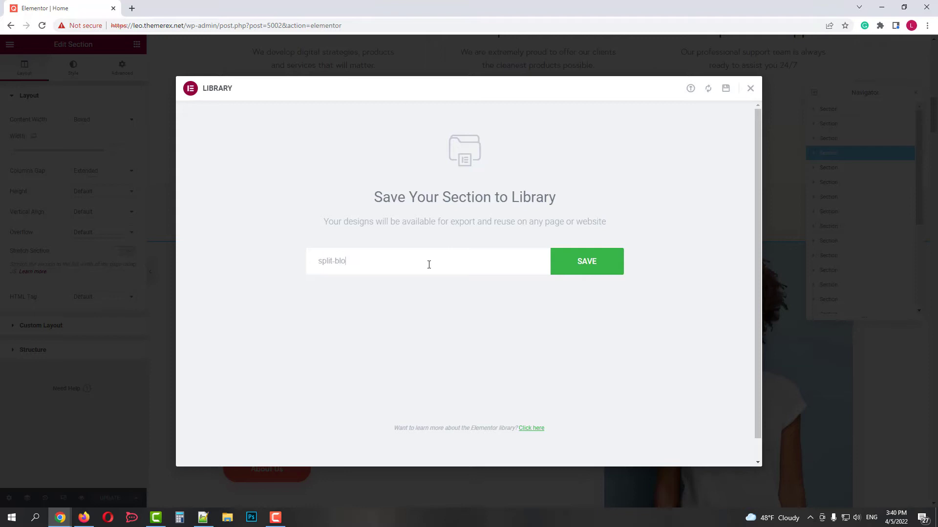
{"action": "left_click", "coordinate": [586, 262]}
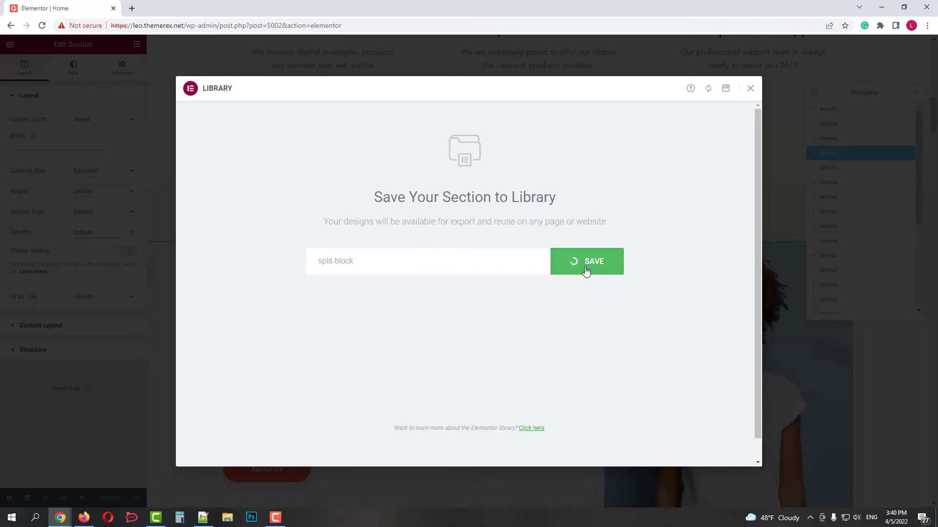
{"action": "left_click", "coordinate": [587, 262]}
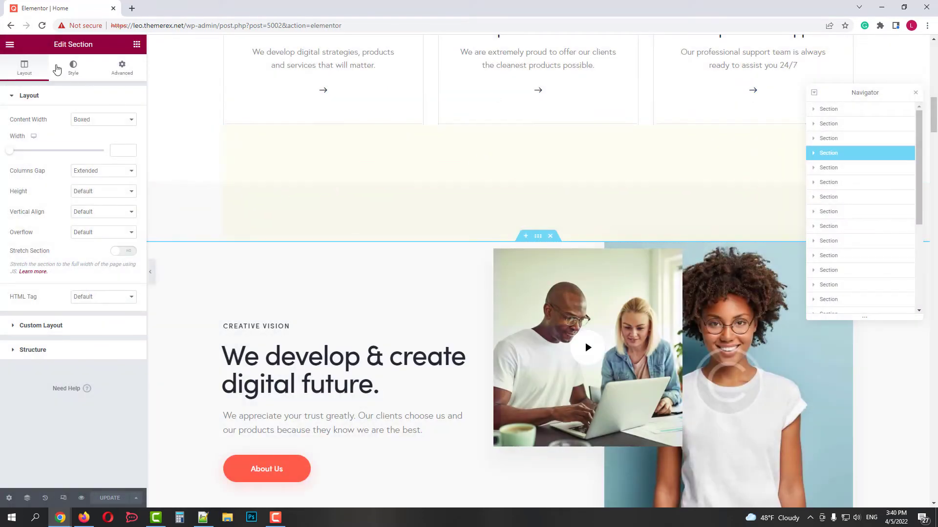
{"action": "left_click", "coordinate": [10, 44]}
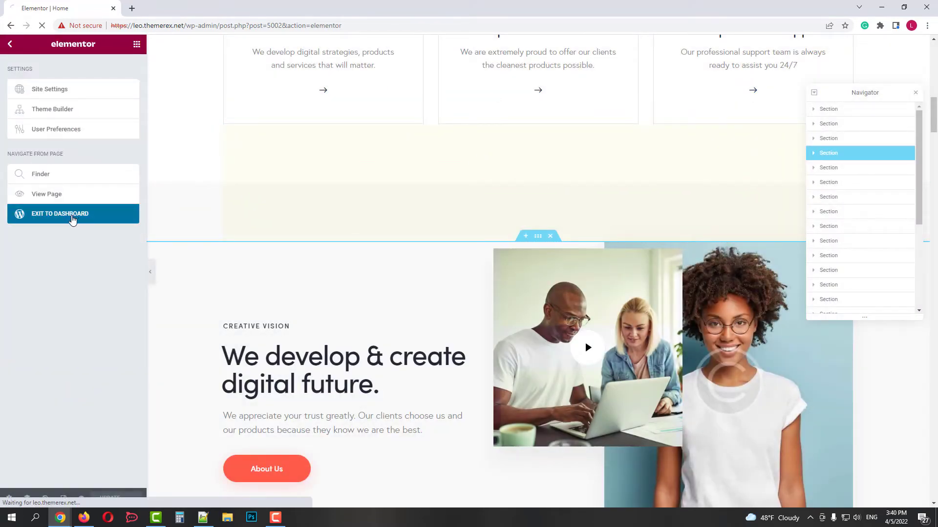
Step: Exit to the dashboard and search the Theme Dashboard skins for 'free'
{"action": "left_click", "coordinate": [60, 214]}
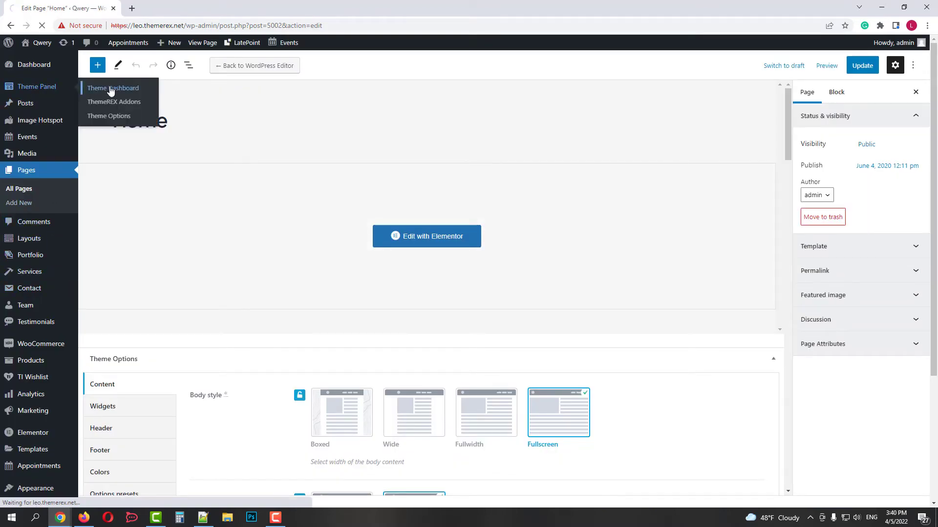
{"action": "left_click", "coordinate": [112, 88]}
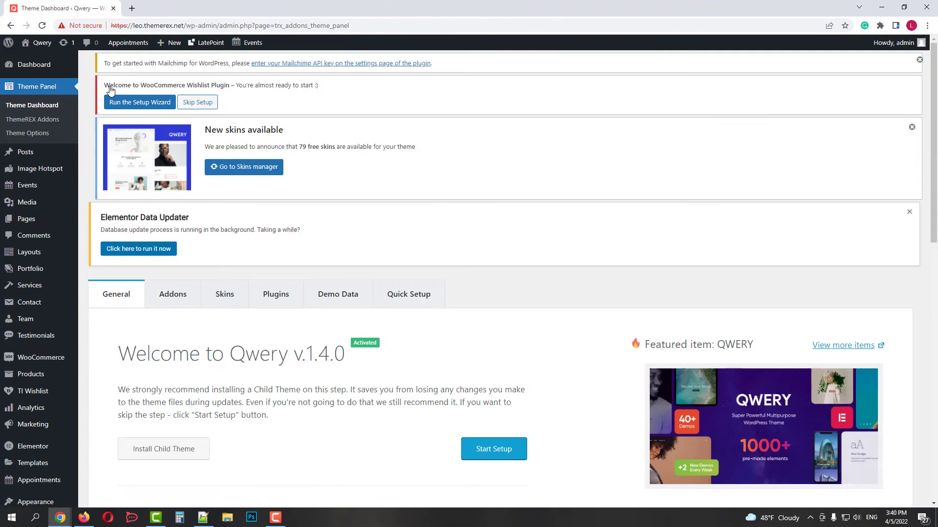
{"action": "left_click", "coordinate": [224, 293]}
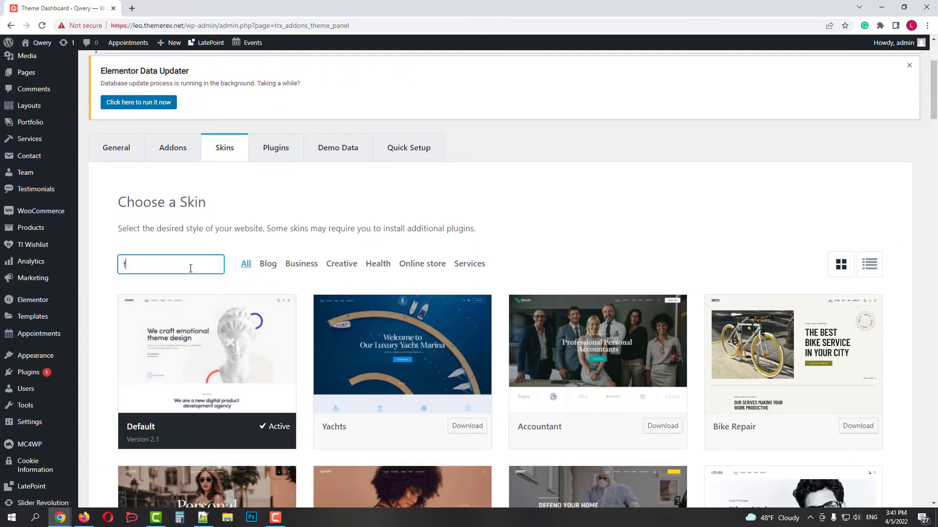
{"action": "type", "text": "ree"}
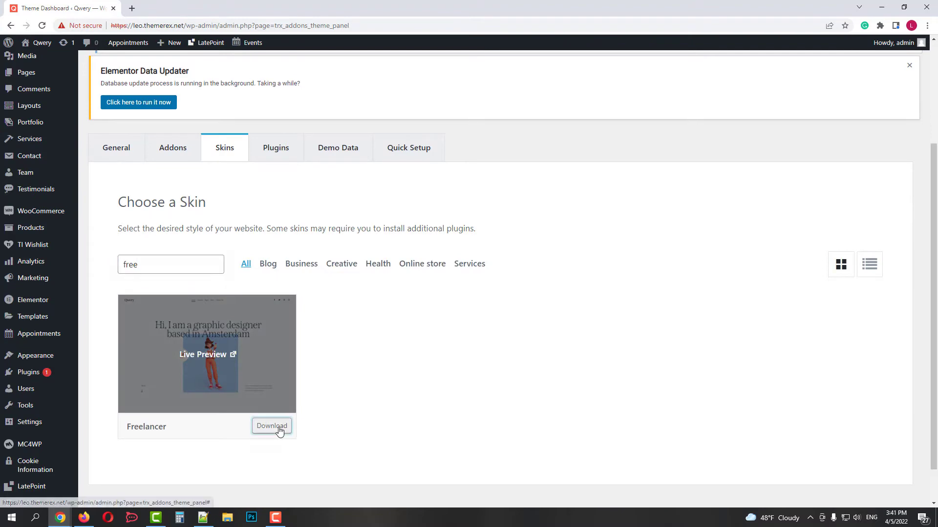
Step: Download and activate the Freelancer skin, confirming the switch and dismissing the notice
{"action": "left_click", "coordinate": [271, 425]}
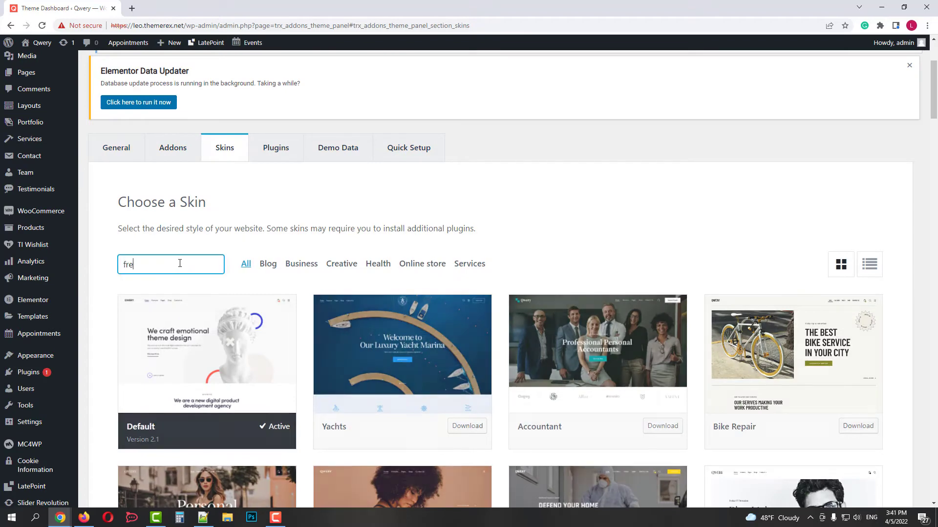
{"action": "left_click", "coordinate": [257, 426]}
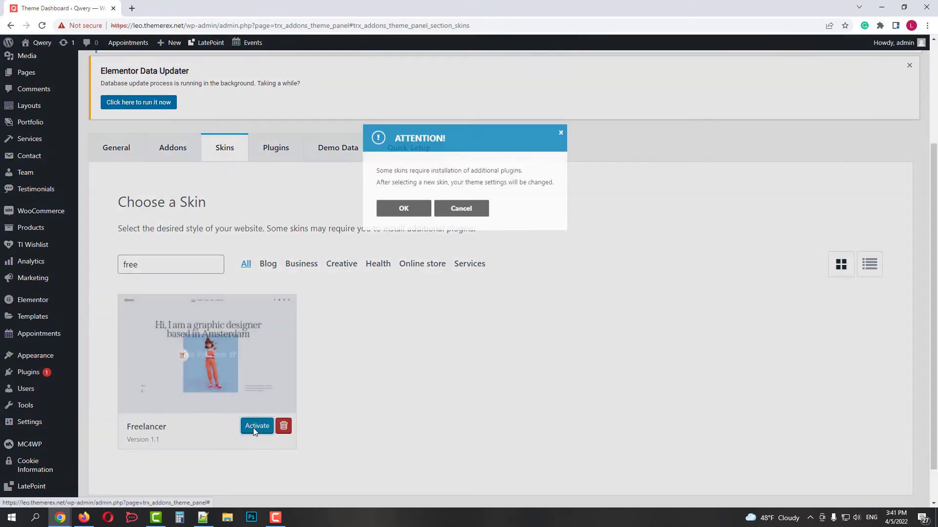
{"action": "left_click", "coordinate": [403, 208]}
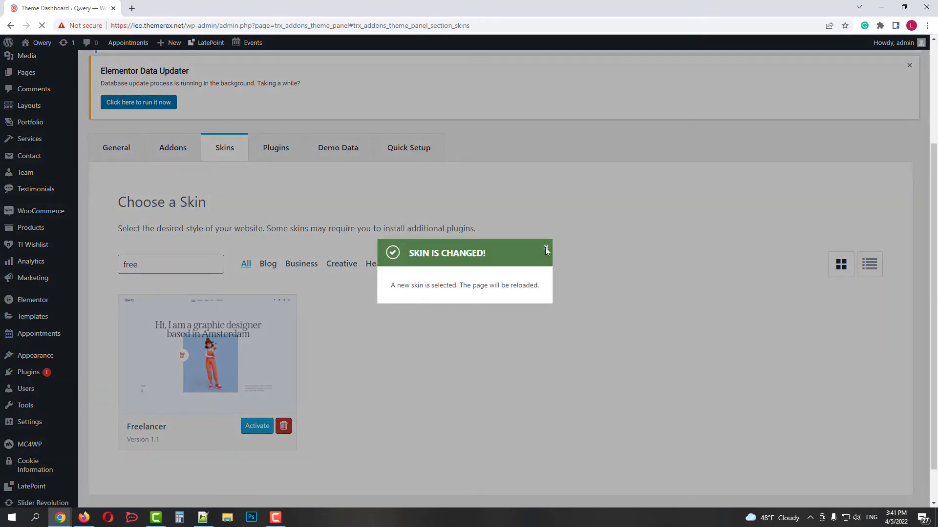
{"action": "left_click", "coordinate": [545, 248]}
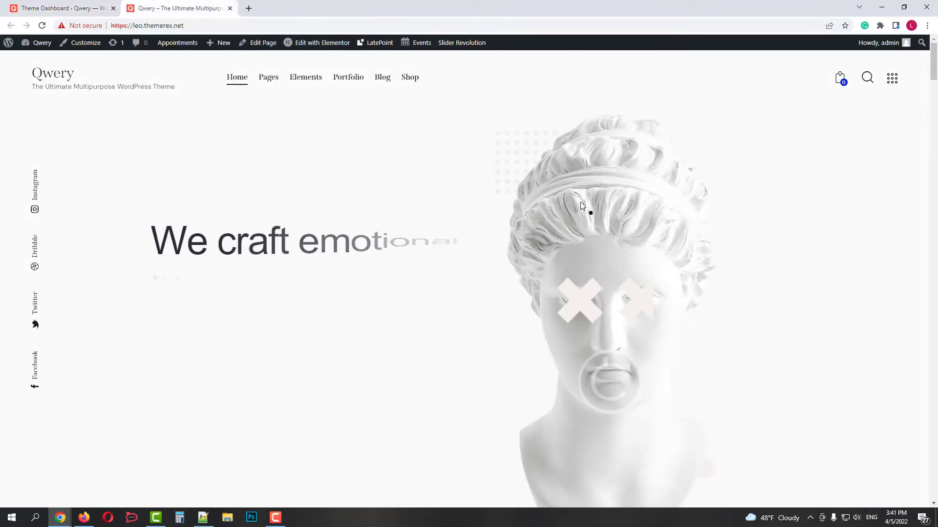
{"action": "scroll", "scroll_direction": "down", "scroll_amount": 3}
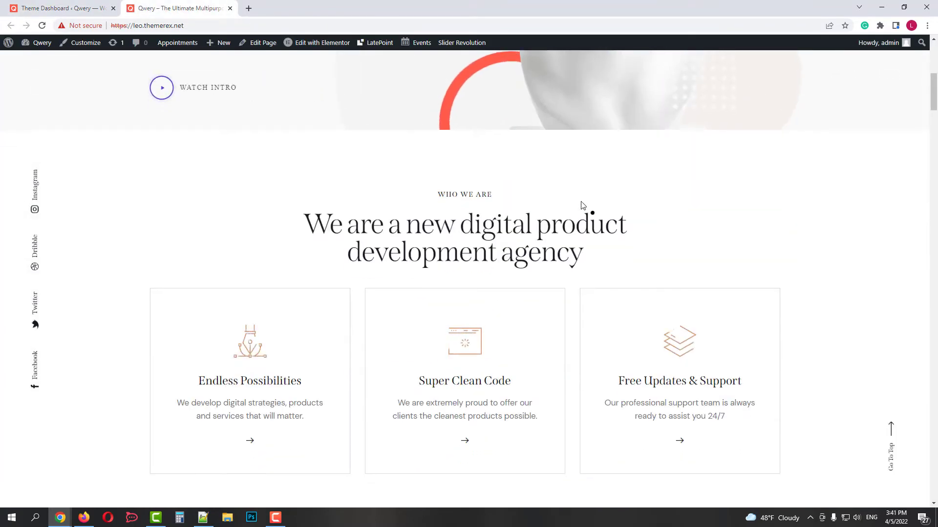
{"action": "scroll", "scroll_direction": "down", "scroll_amount": 3}
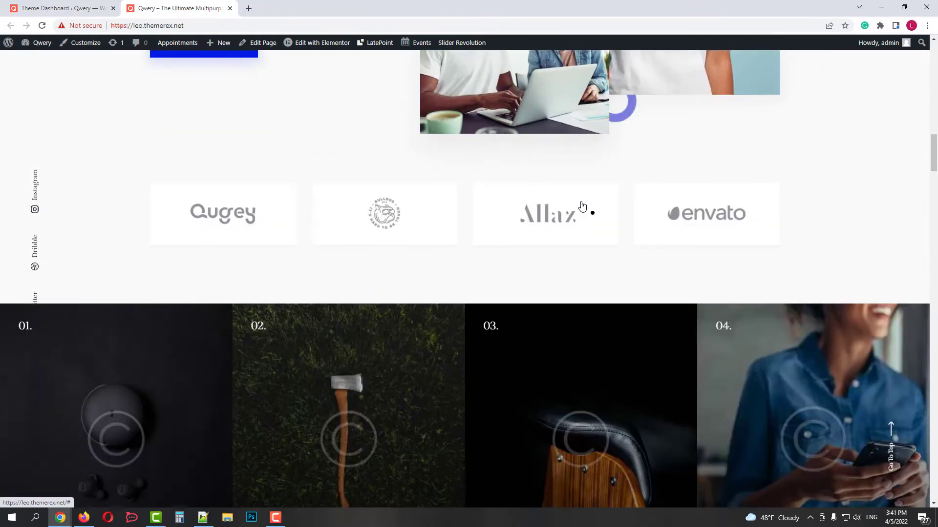
{"action": "scroll", "scroll_direction": "up", "scroll_amount": 3}
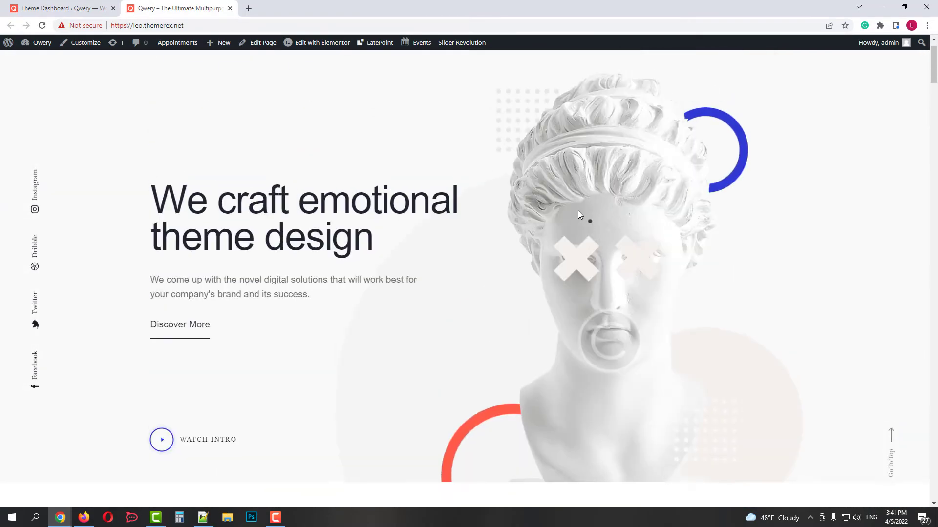
{"action": "scroll", "scroll_direction": "up", "scroll_amount": 3}
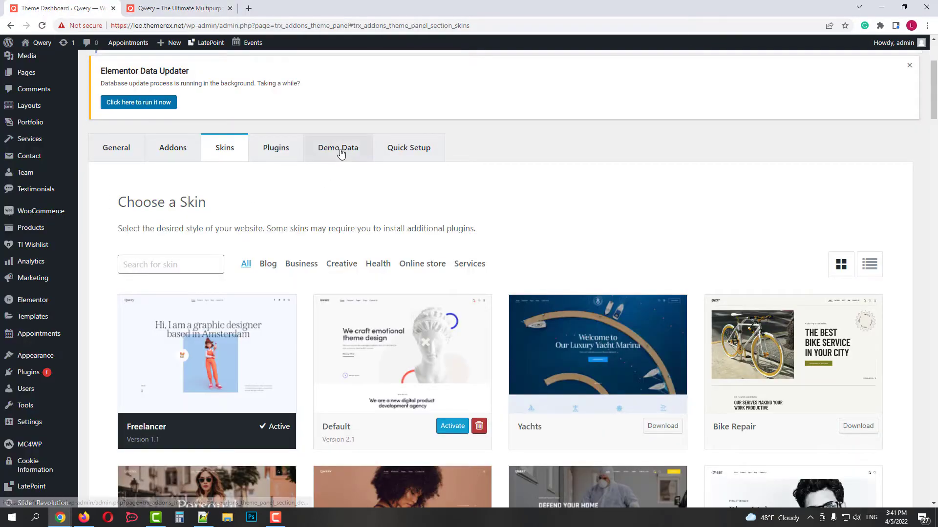
Step: Run a partial demo import of the Home page and view Quick Setup
{"action": "left_click", "coordinate": [338, 147]}
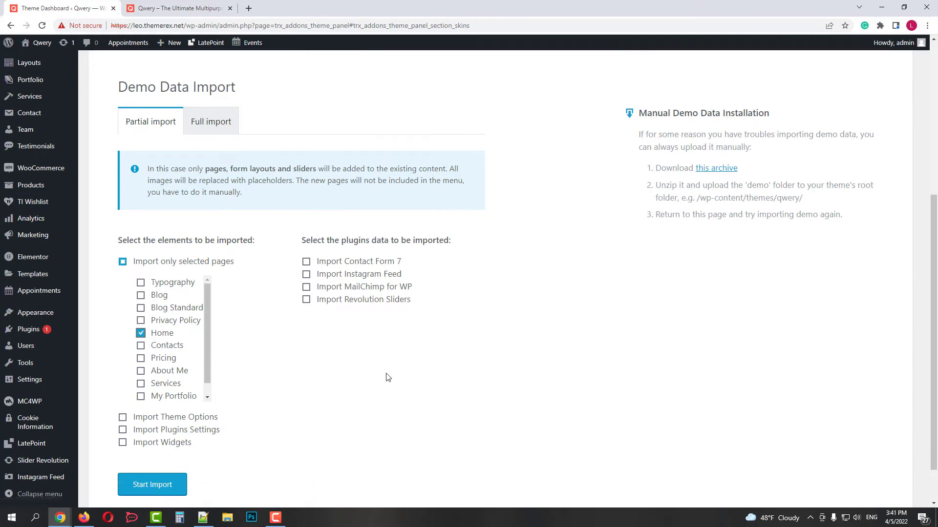
{"action": "left_click", "coordinate": [153, 484]}
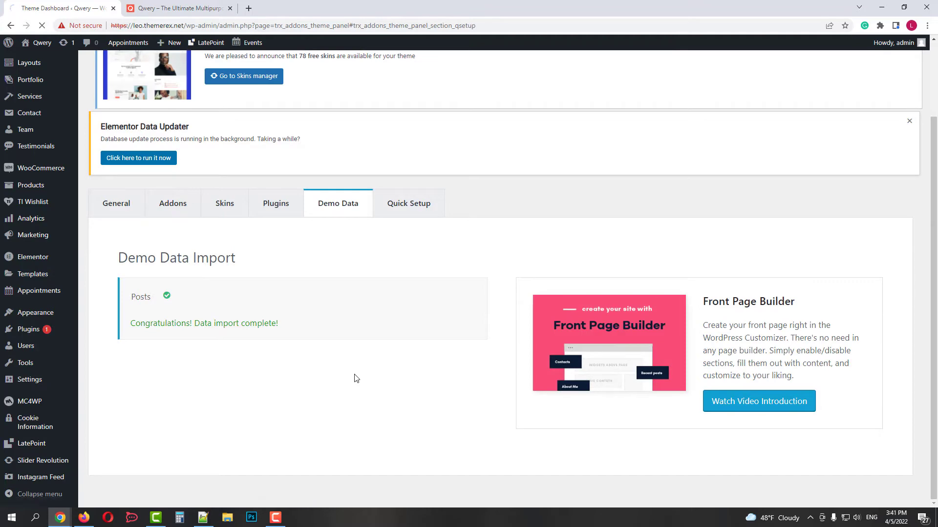
{"action": "left_click", "coordinate": [408, 204]}
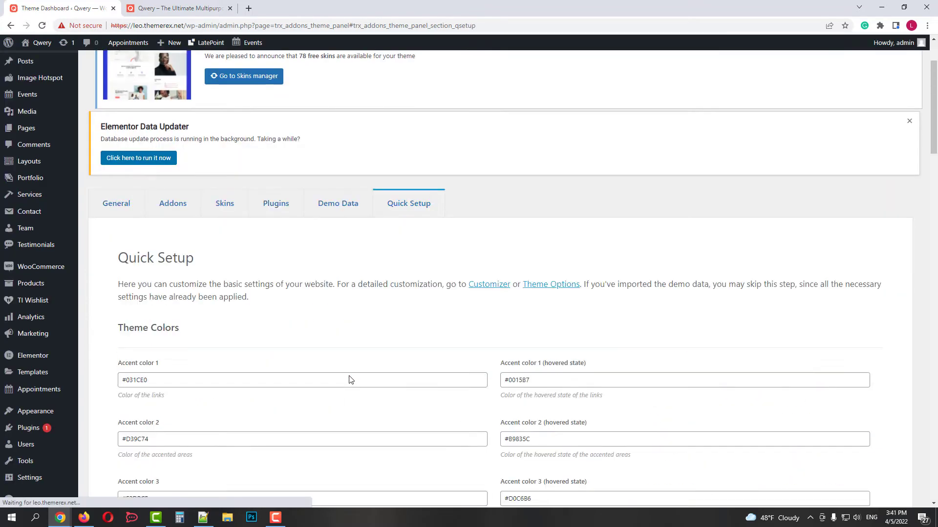
{"action": "scroll", "scroll_direction": "down", "scroll_amount": 3}
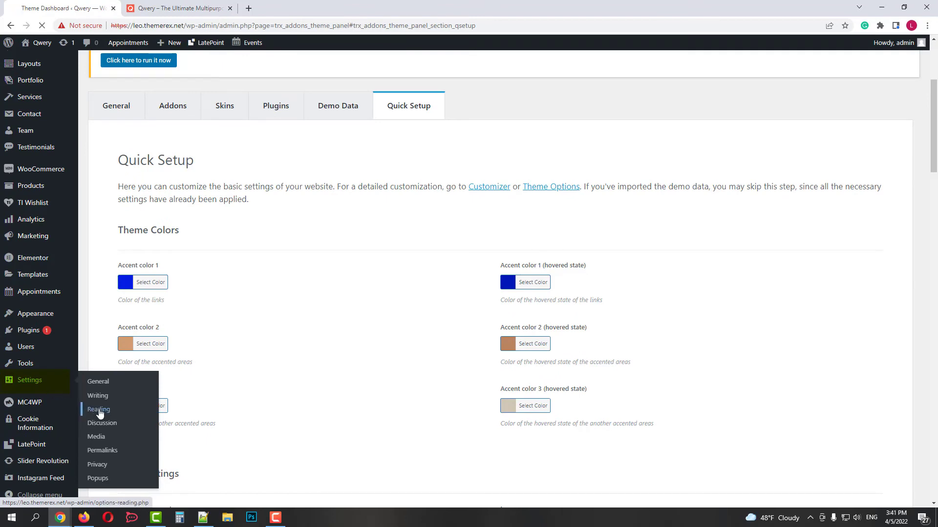
Step: In Reading settings set Home as static homepage with Blog Standard as posts page and save
{"action": "left_click", "coordinate": [98, 409]}
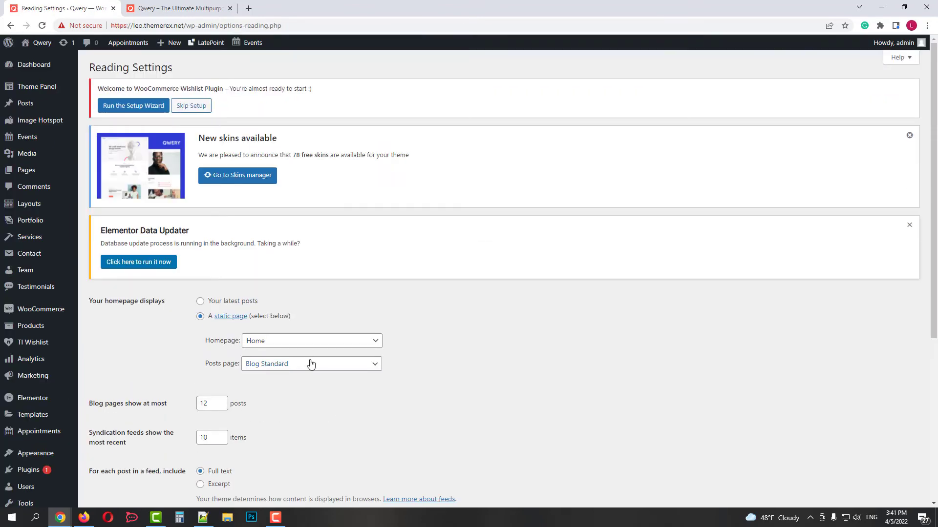
{"action": "left_click", "coordinate": [311, 341]}
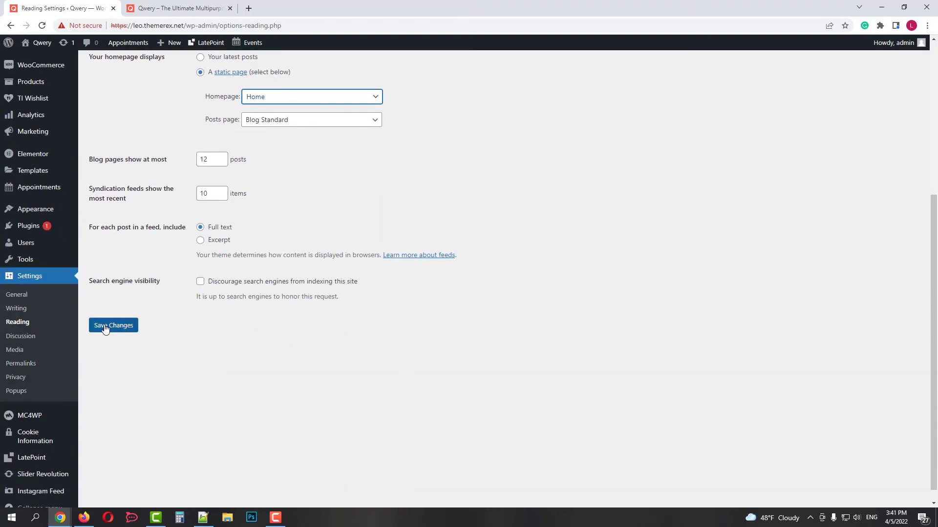
{"action": "left_click", "coordinate": [114, 324]}
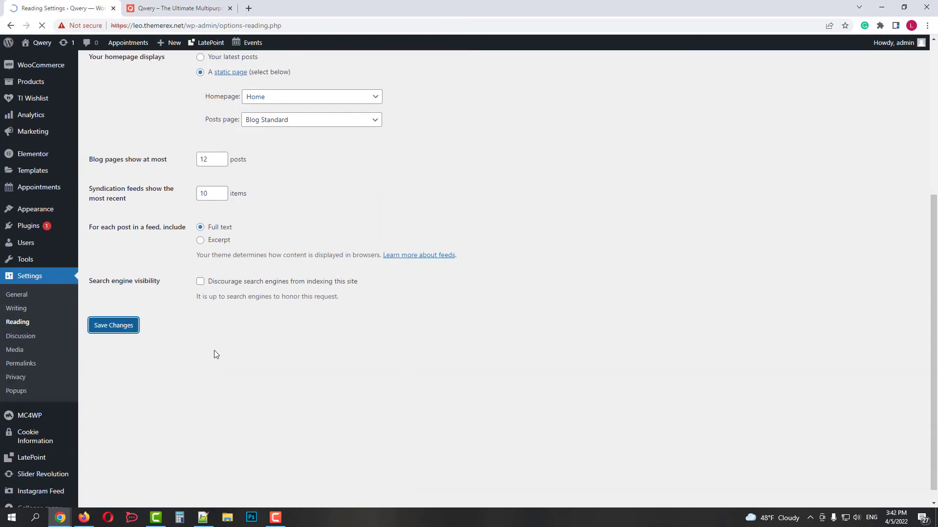
{"action": "left_click", "coordinate": [113, 325]}
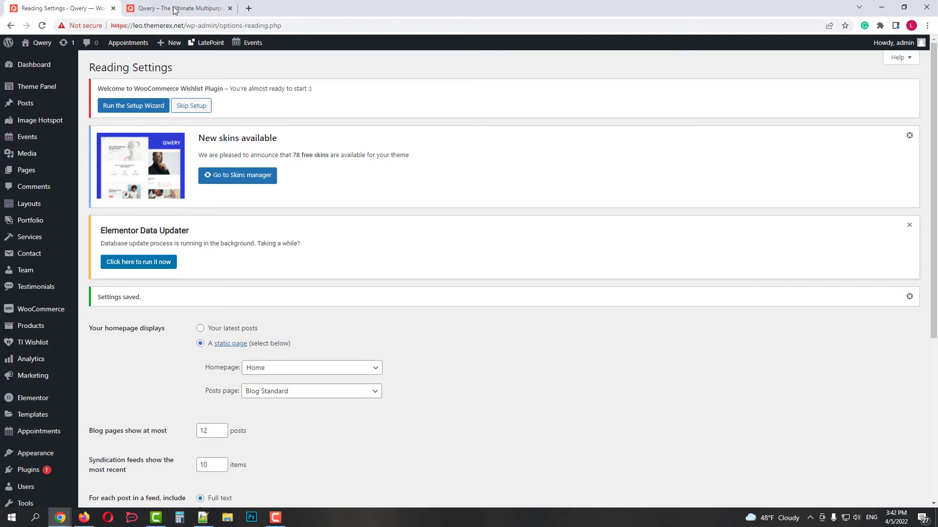
Step: Inspect the live home page showing the freelancer-1 slider error and open it for editing
{"action": "left_click", "coordinate": [176, 8]}
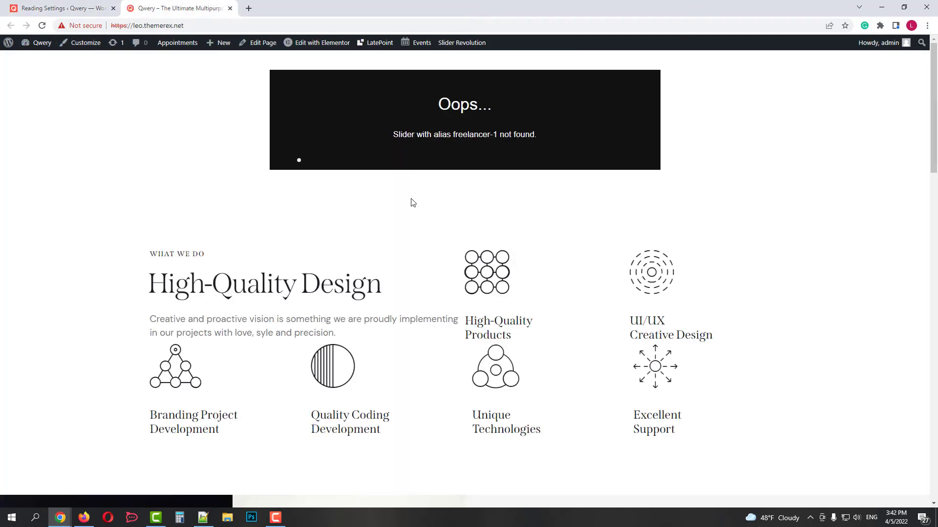
{"action": "mouse_move", "coordinate": [468, 151]}
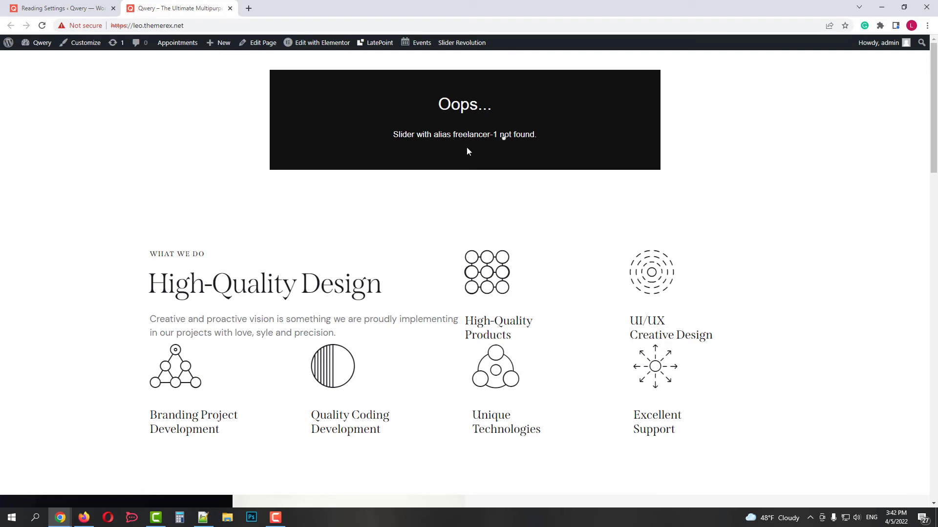
{"action": "scroll", "scroll_direction": "down", "scroll_amount": 3}
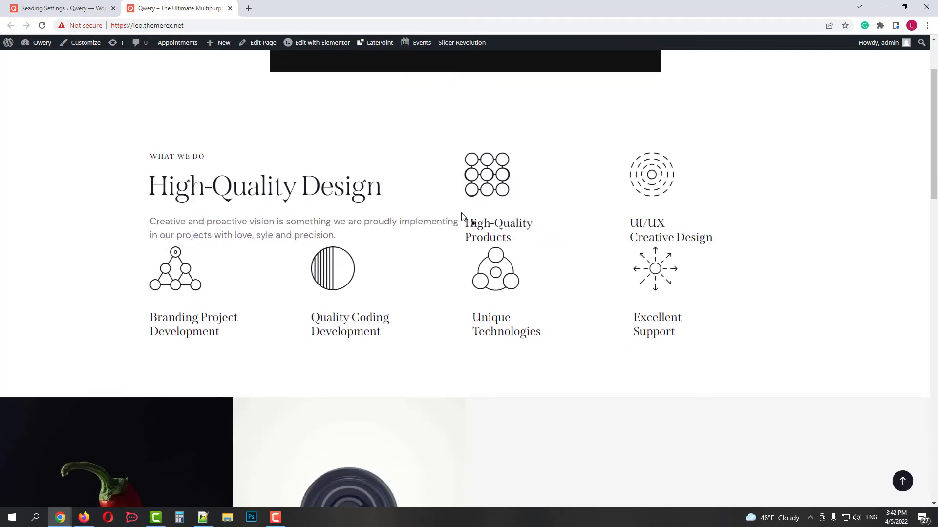
{"action": "scroll", "scroll_direction": "up", "scroll_amount": 3}
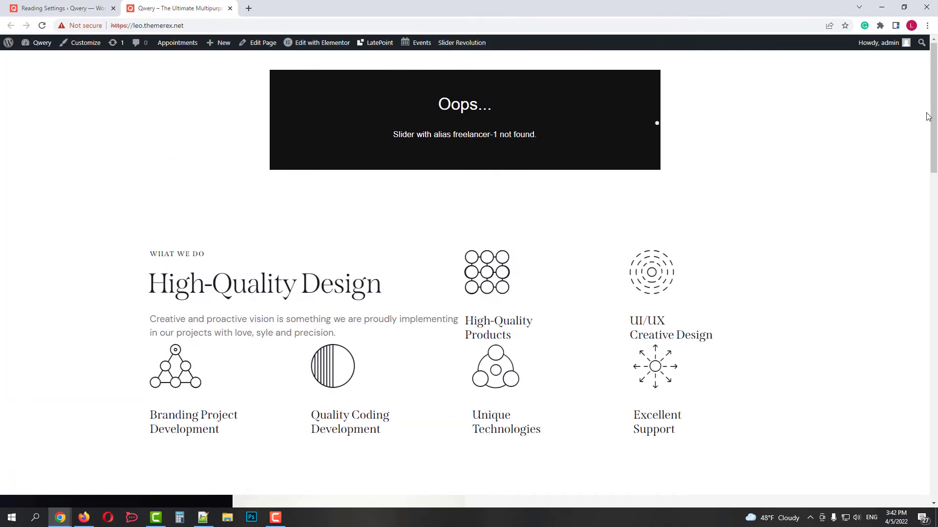
{"action": "scroll", "scroll_direction": "down", "scroll_amount": 3}
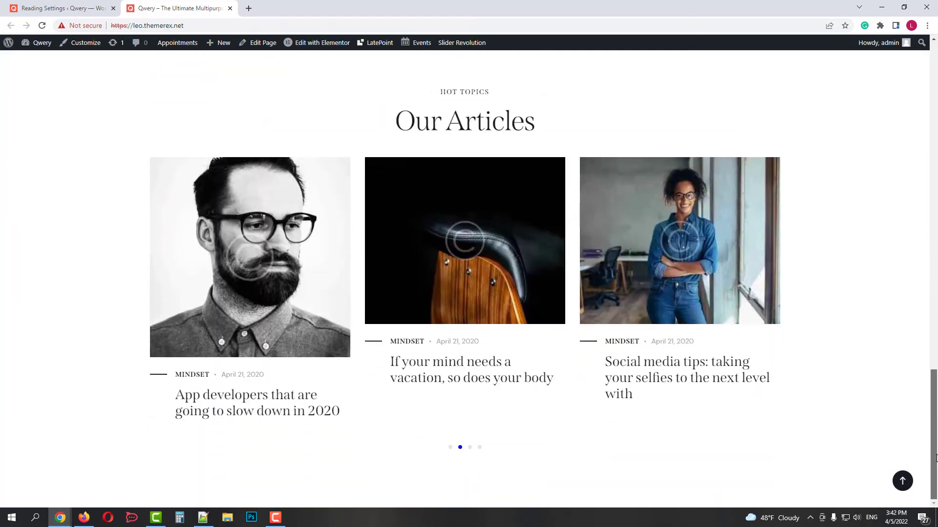
{"action": "scroll", "scroll_direction": "up", "scroll_amount": 3}
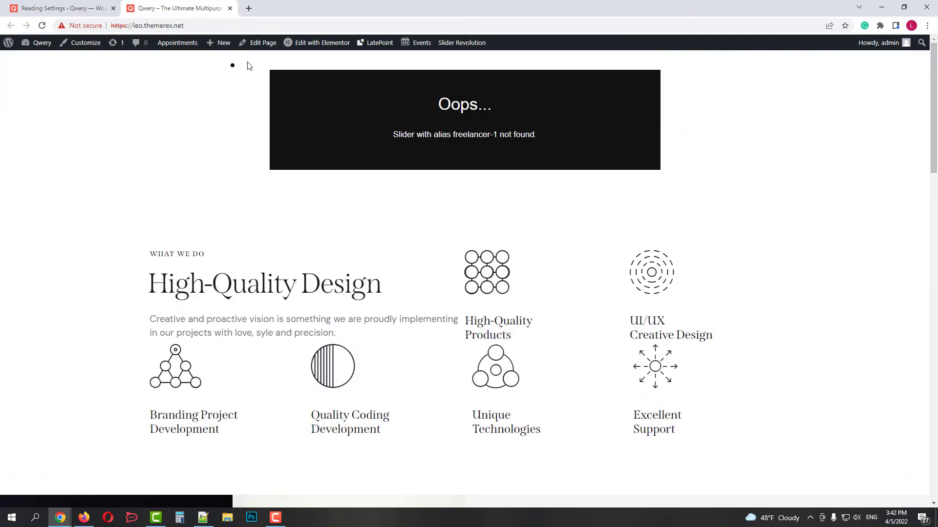
{"action": "left_click", "coordinate": [262, 42]}
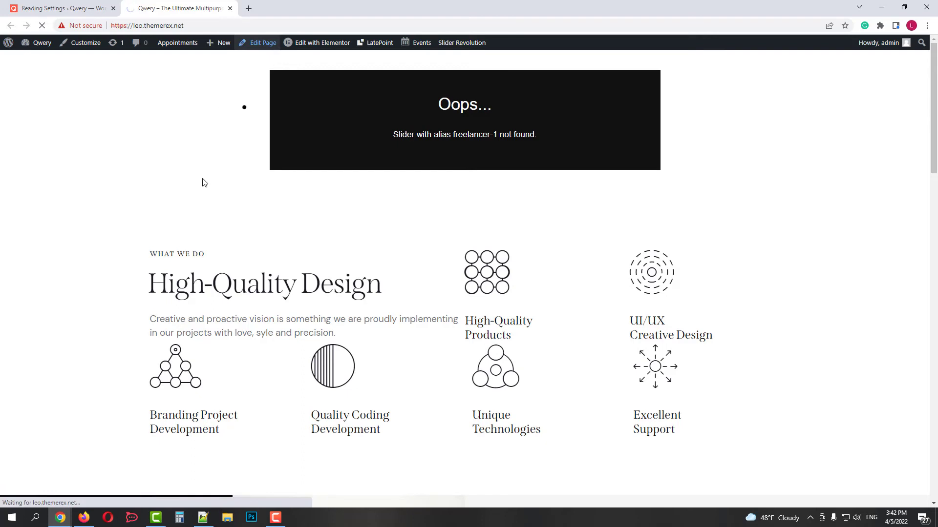
Step: Set the page's header layout to Header Home (Freelancer), keep Footer Default and update the page
{"action": "left_click", "coordinate": [262, 42]}
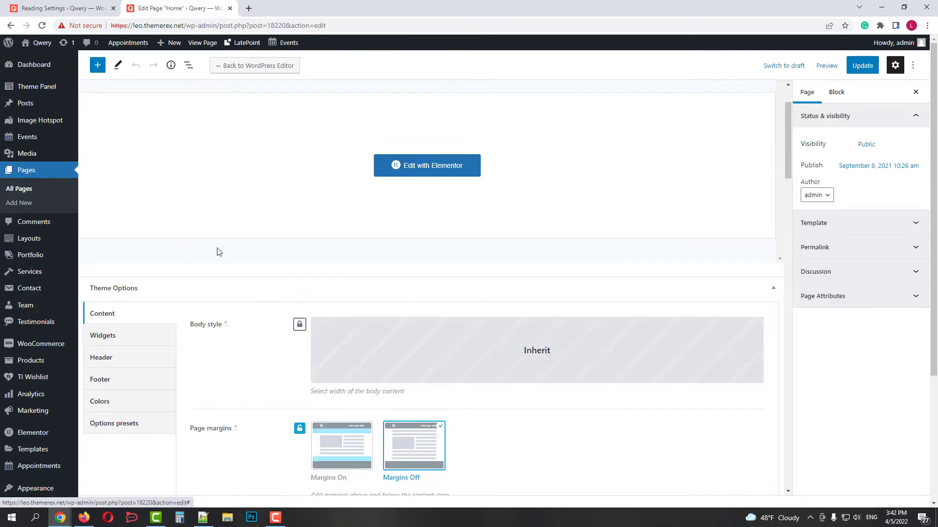
{"action": "left_click", "coordinate": [100, 334]}
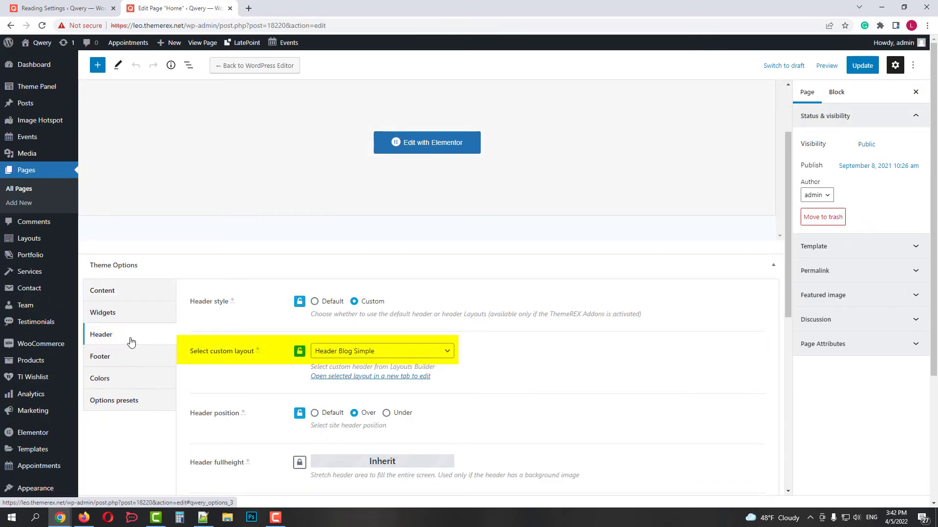
{"action": "left_click", "coordinate": [381, 351]}
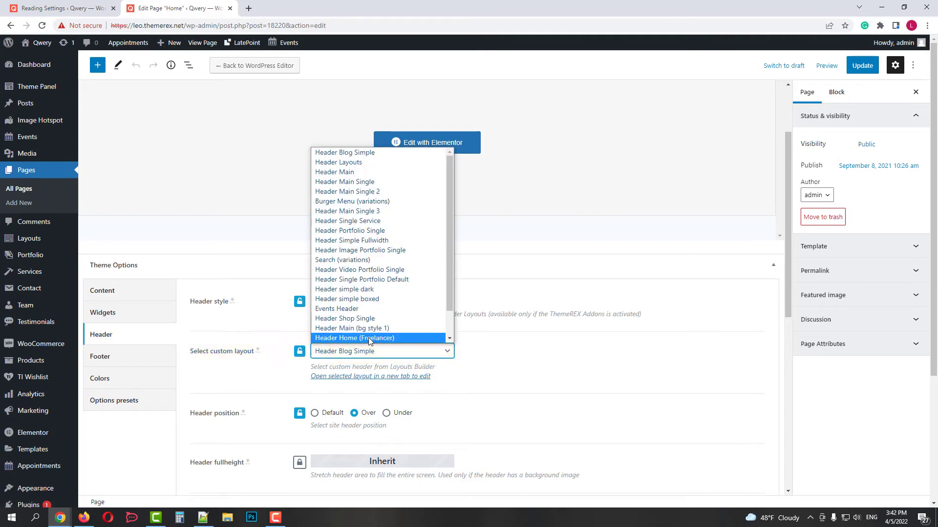
{"action": "left_click", "coordinate": [353, 338]}
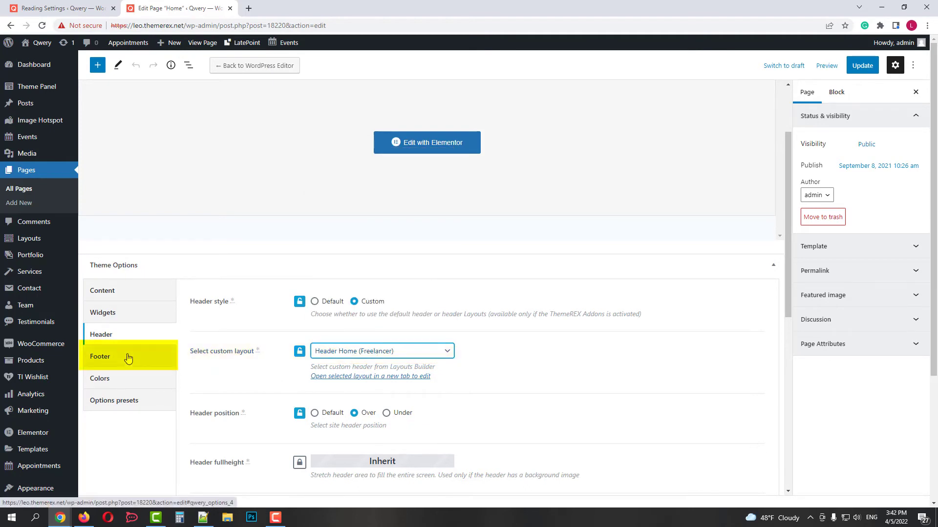
{"action": "left_click", "coordinate": [99, 357]}
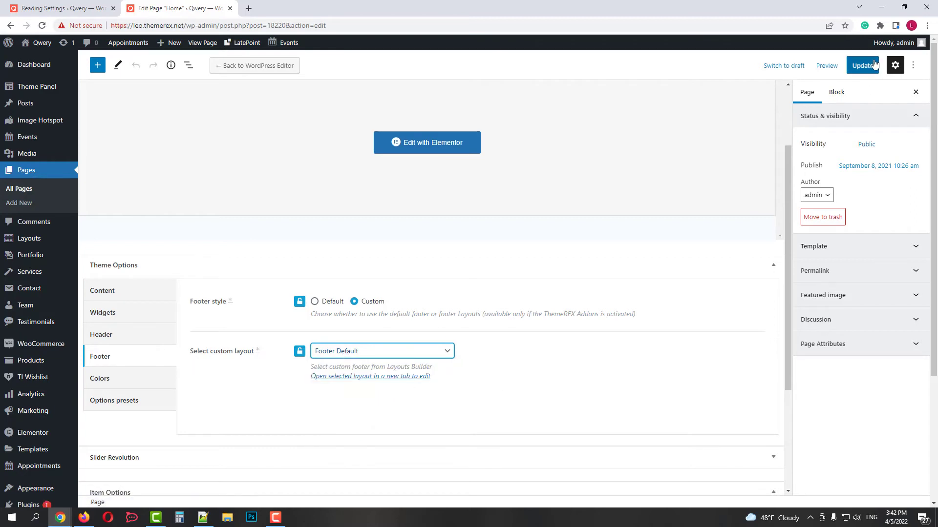
{"action": "left_click", "coordinate": [862, 65]}
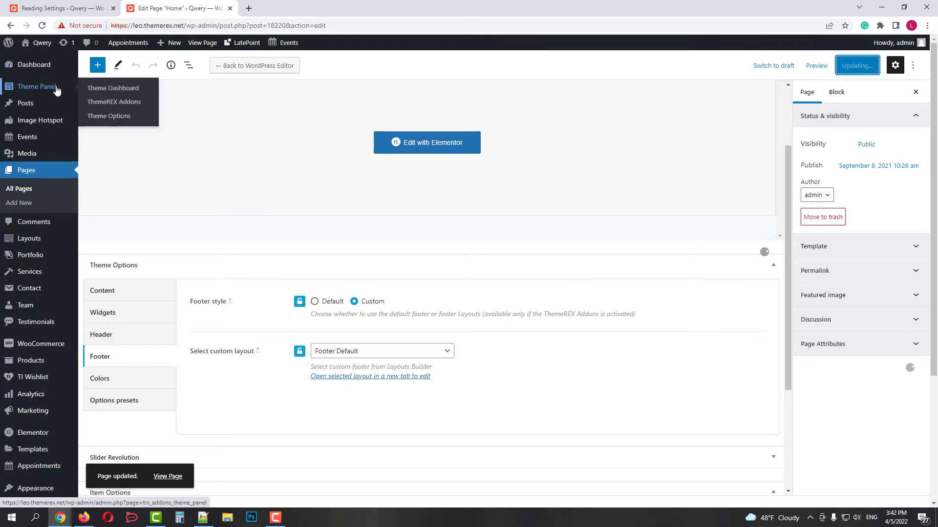
Step: Import only the Revolution Sliders from the theme dashboard's demo data, then return to Quick Setup
{"action": "left_click", "coordinate": [857, 65]}
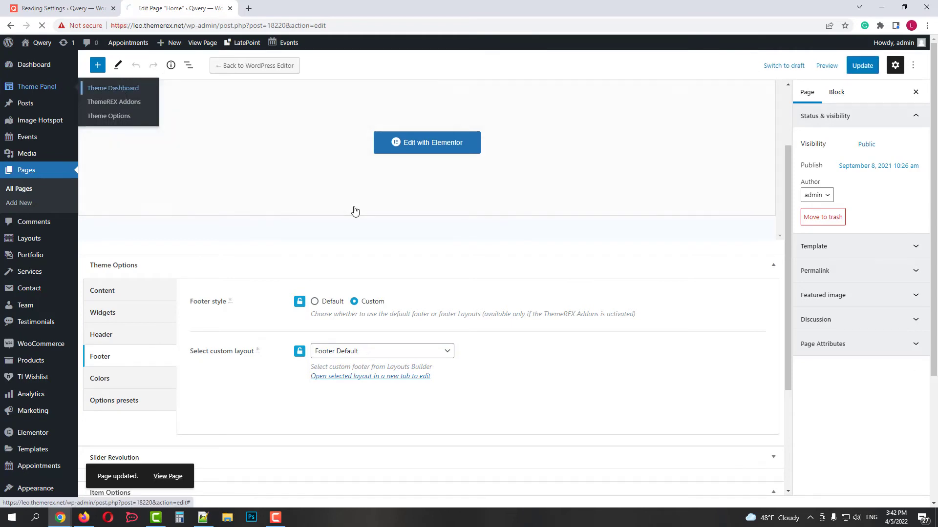
{"action": "left_click", "coordinate": [112, 88]}
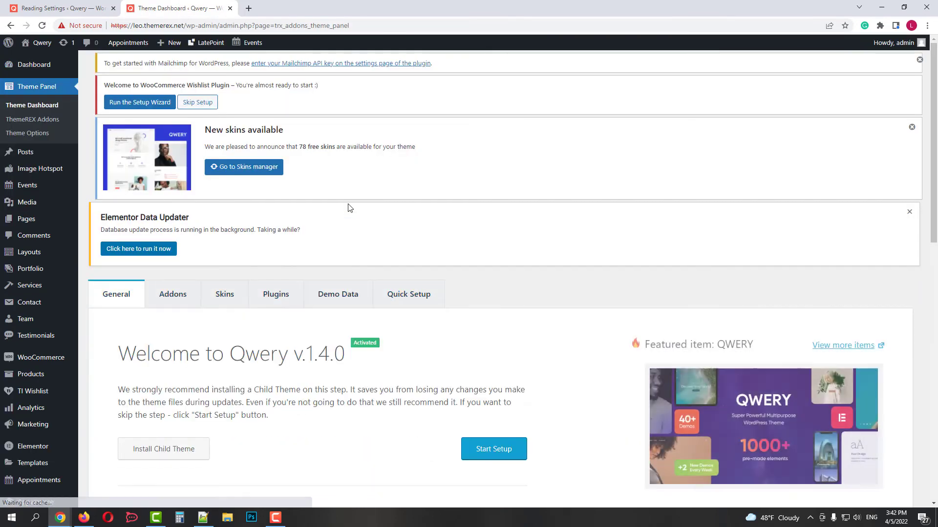
{"action": "left_click", "coordinate": [337, 294]}
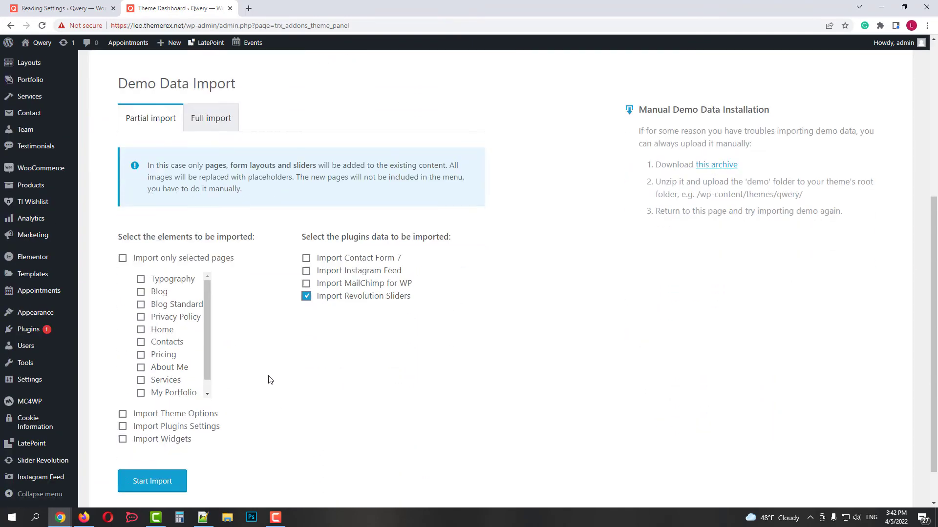
{"action": "left_click", "coordinate": [152, 481]}
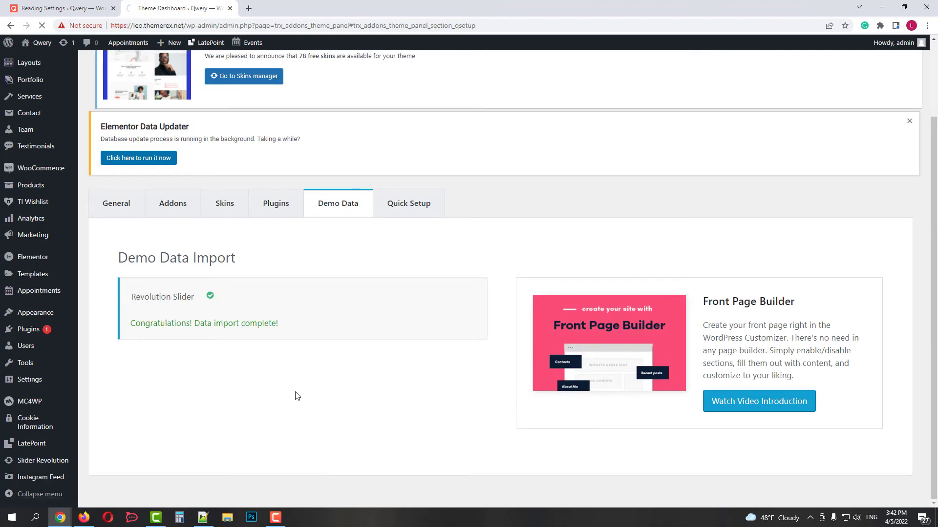
{"action": "left_click", "coordinate": [409, 203]}
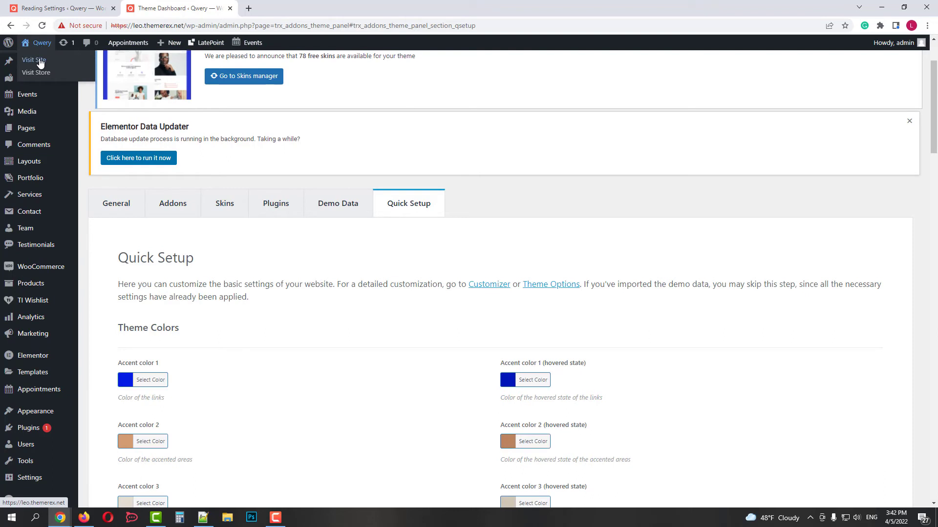
Step: Browse the live Freelancer home page with its graphic-designer hero from top to bottom
{"action": "left_click", "coordinate": [34, 59]}
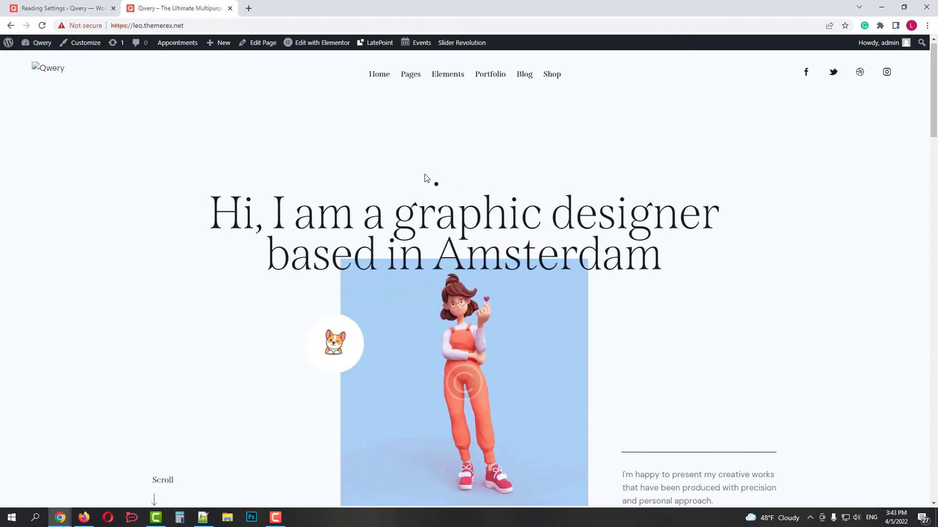
{"action": "scroll", "scroll_direction": "down", "scroll_amount": 3}
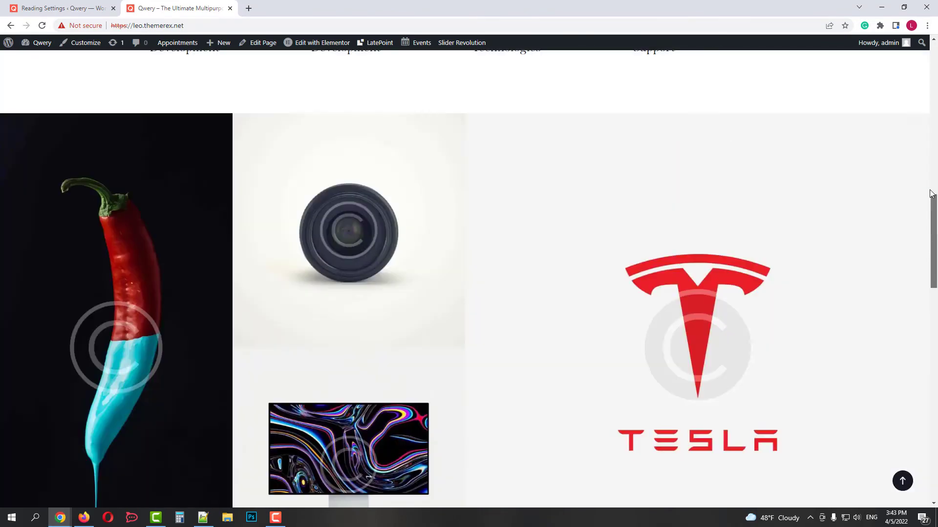
{"action": "scroll", "scroll_direction": "up", "scroll_amount": 3}
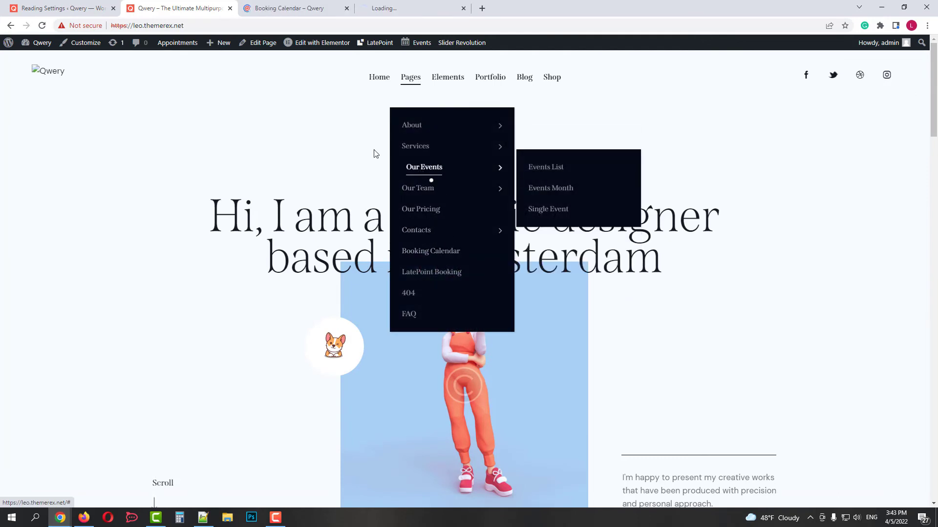
Step: Review the site's Booking Calendar page and scroll through its contents
{"action": "left_click", "coordinate": [430, 251]}
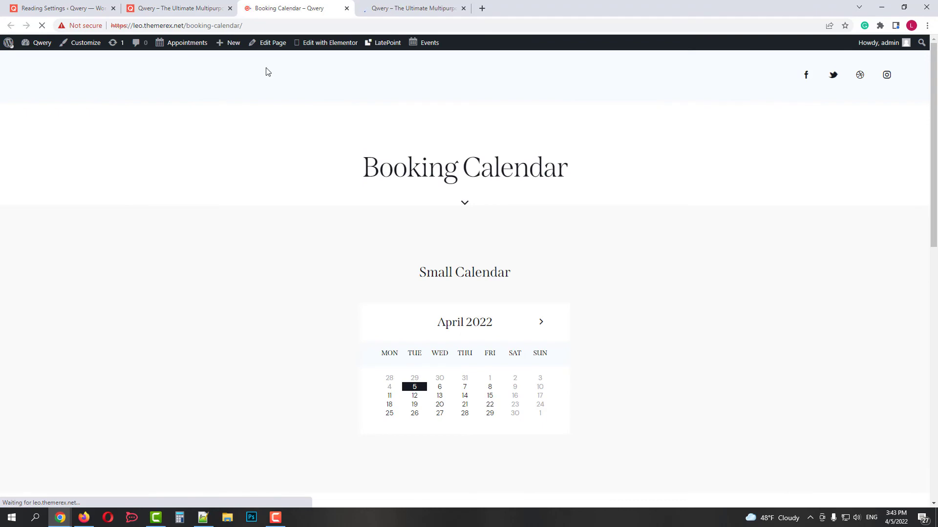
{"action": "scroll", "scroll_direction": "down", "scroll_amount": 3}
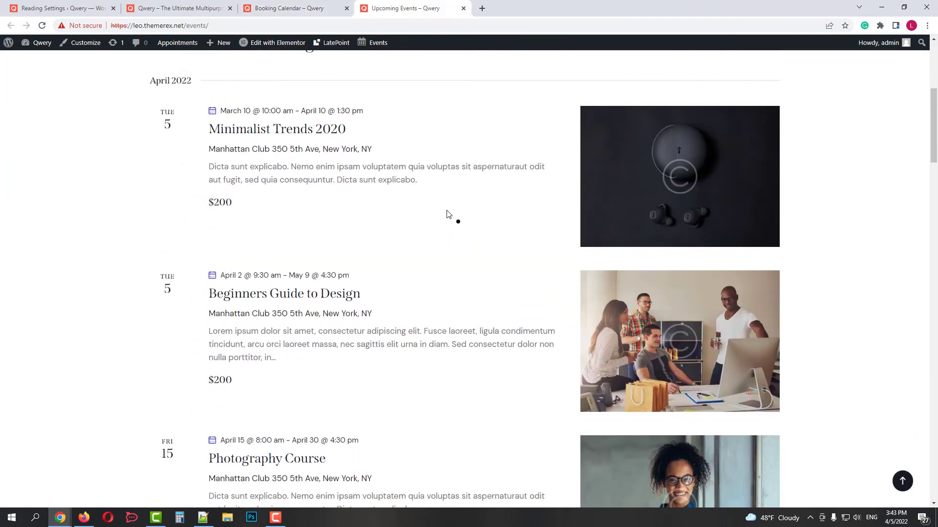
{"action": "scroll", "scroll_direction": "up", "scroll_amount": 3}
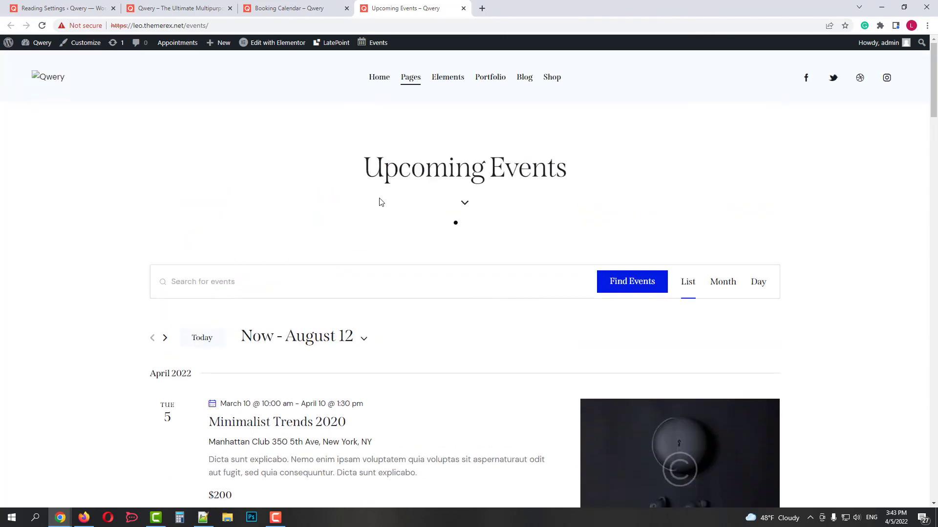
{"action": "mouse_move", "coordinate": [186, 9]}
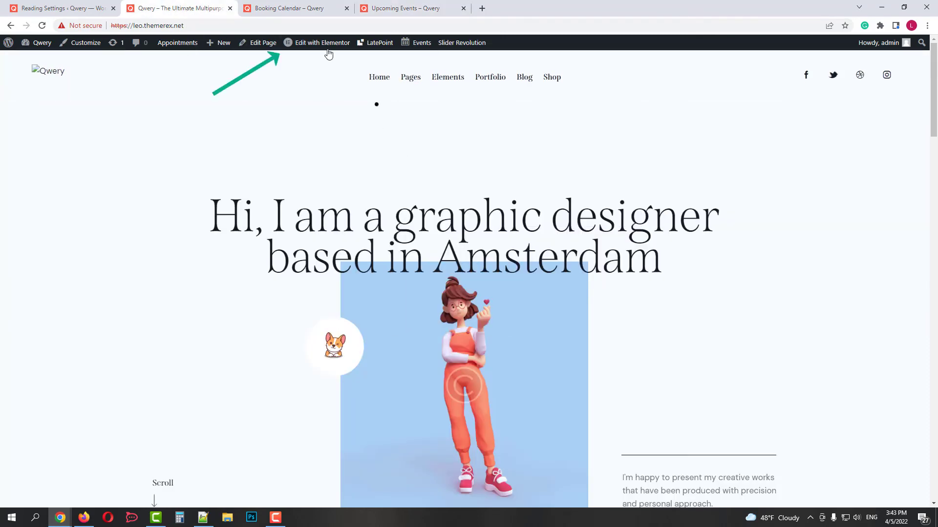
Step: Insert the saved split-block template from My Templates below the home page hero in Elementor
{"action": "left_click", "coordinate": [322, 42]}
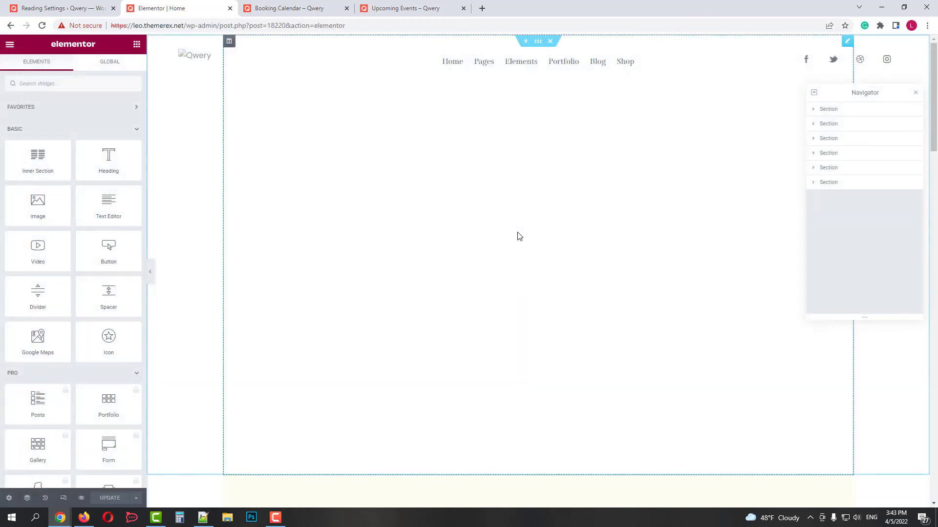
{"action": "mouse_move", "coordinate": [678, 364]}
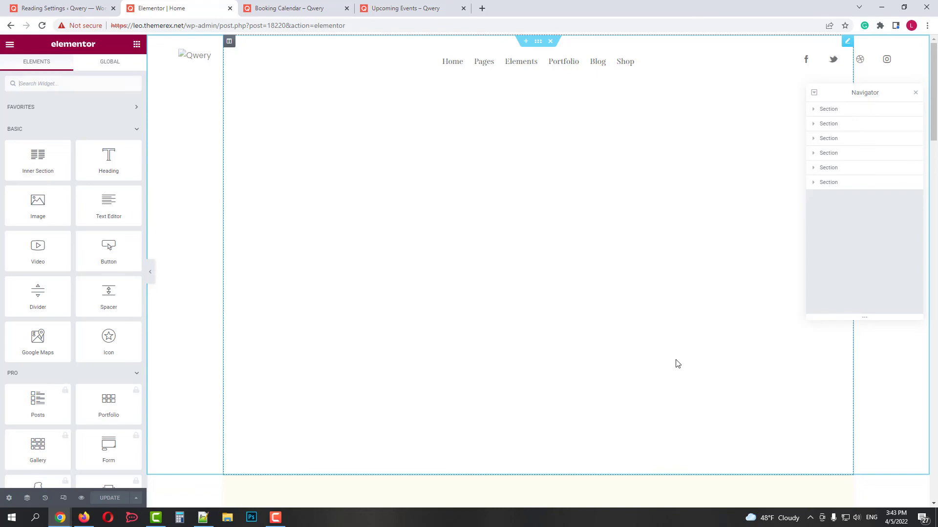
{"action": "scroll", "scroll_direction": "down", "scroll_amount": 3}
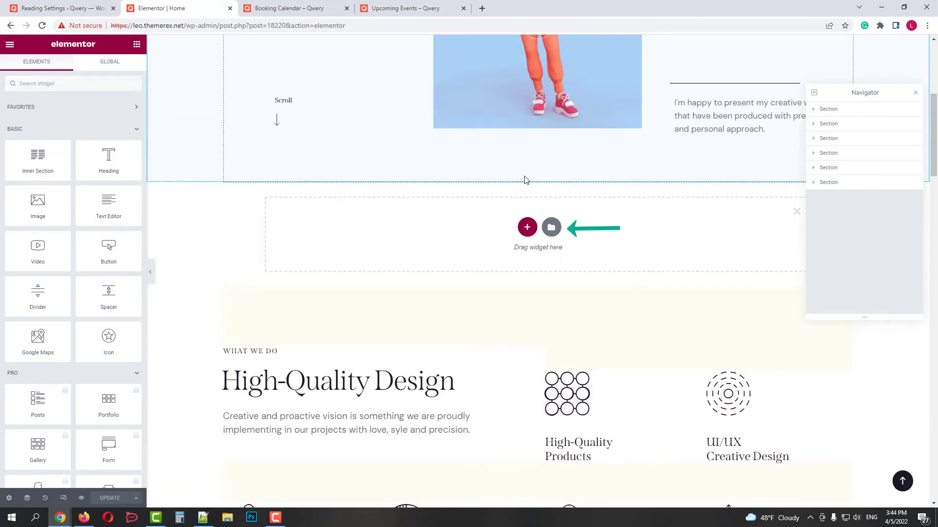
{"action": "left_click", "coordinate": [551, 227]}
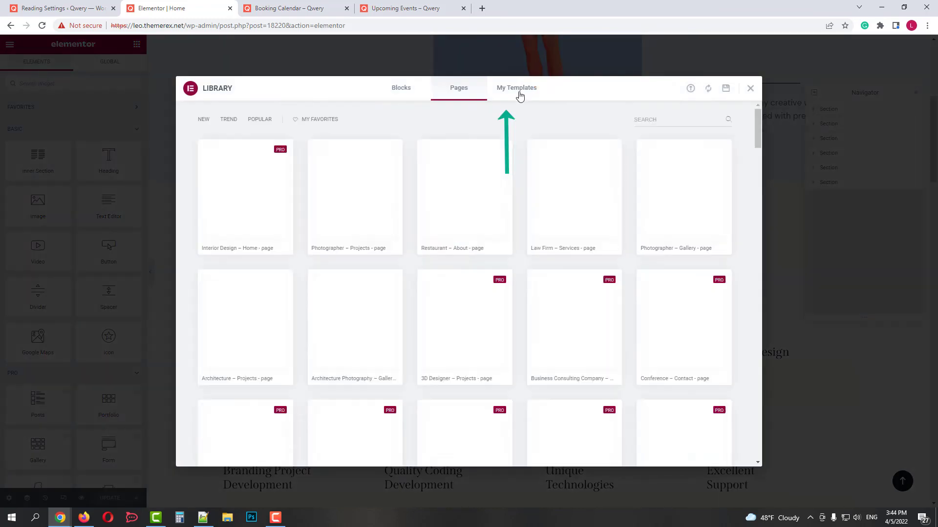
{"action": "left_click", "coordinate": [515, 87]}
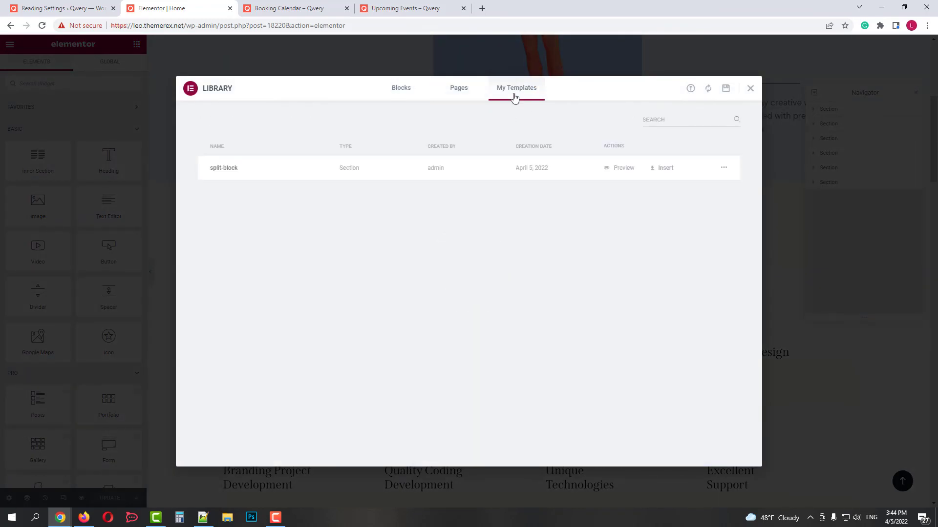
{"action": "left_click", "coordinate": [664, 167]}
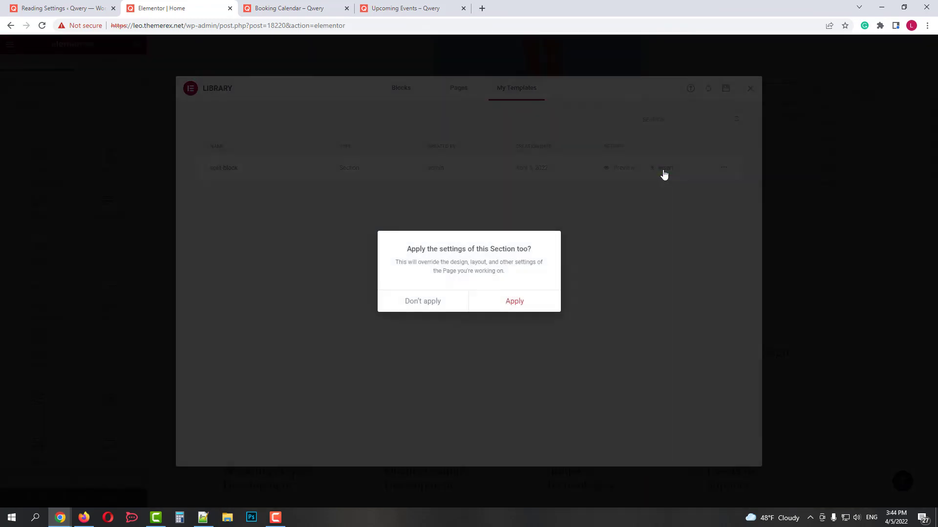
{"action": "left_click", "coordinate": [514, 301]}
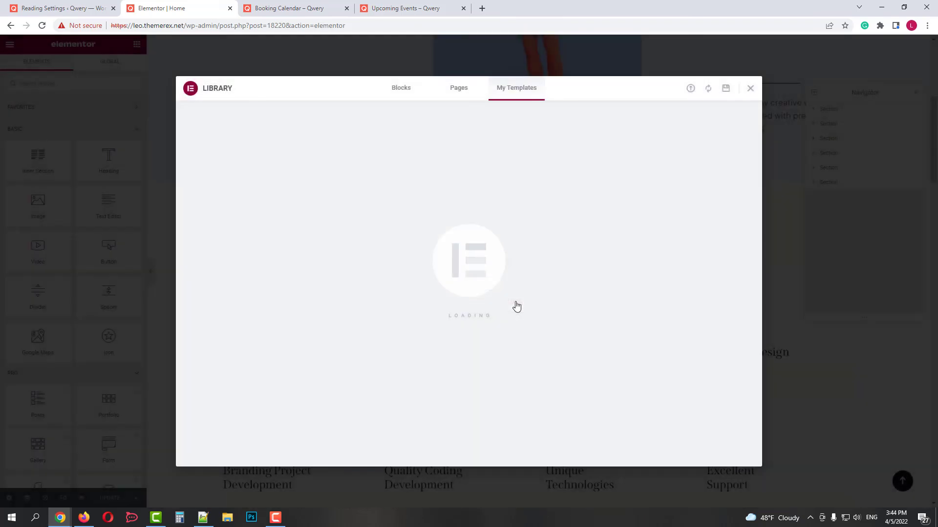
{"action": "left_click", "coordinate": [751, 88]}
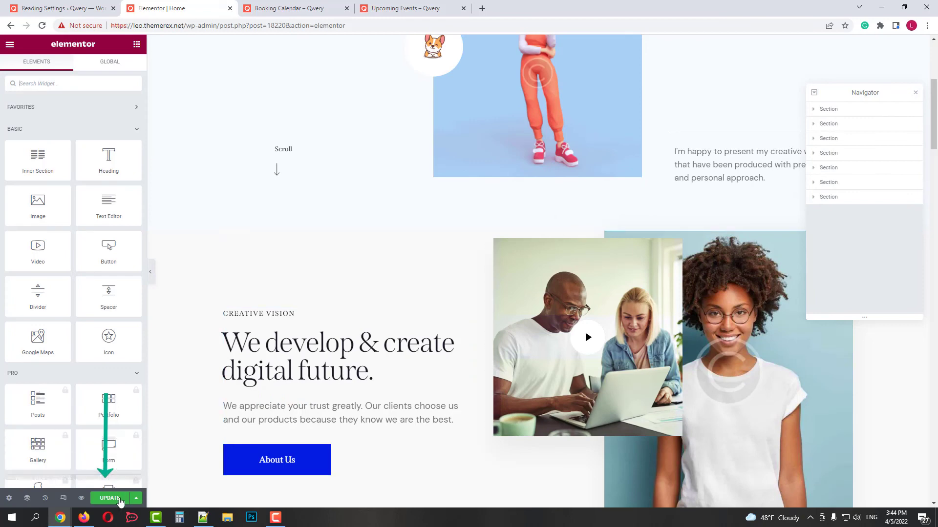
Step: Update the home page with the new section and bring up the editor's exit menu
{"action": "left_click", "coordinate": [110, 498]}
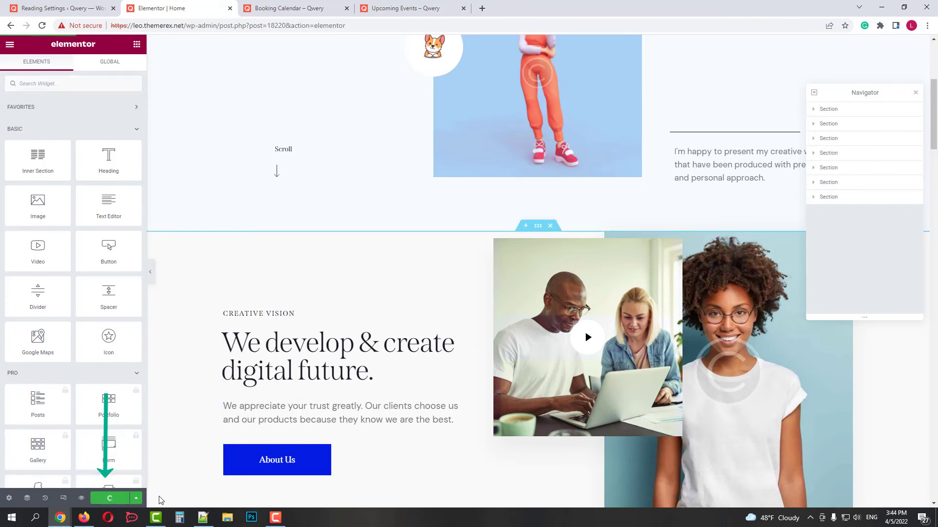
{"action": "left_click", "coordinate": [10, 44]}
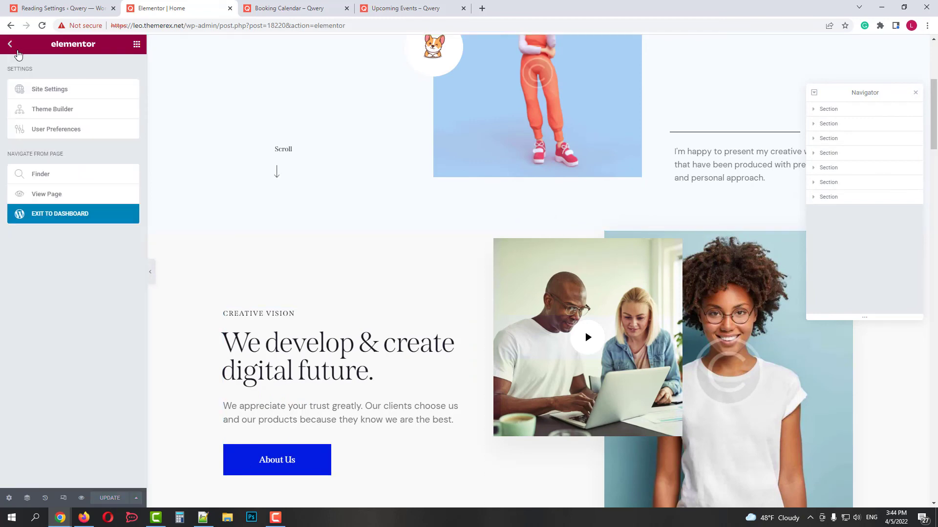
Step: View the live home page and scroll through the new 'We develop & create digital future' section
{"action": "left_click", "coordinate": [10, 44]}
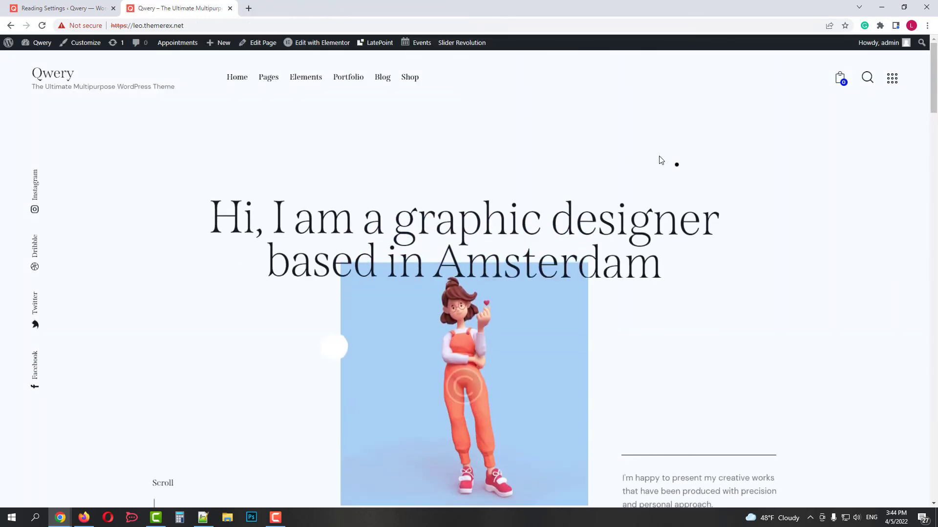
{"action": "scroll", "scroll_direction": "down", "scroll_amount": 3}
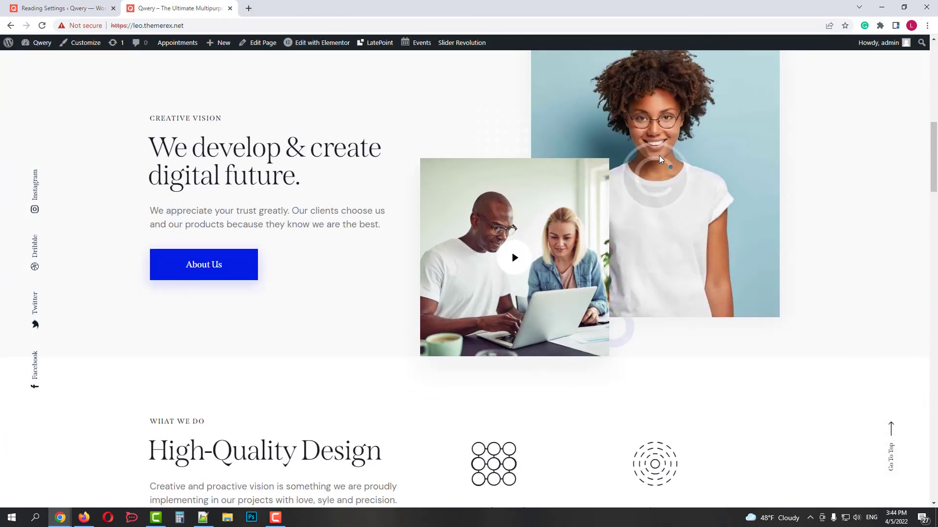
{"action": "scroll", "scroll_direction": "down", "scroll_amount": 3}
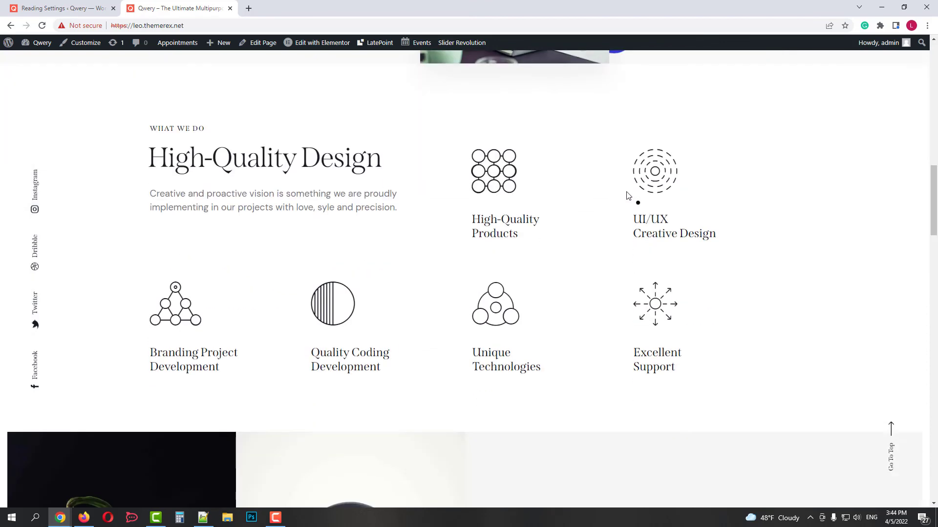
{"action": "scroll", "scroll_direction": "down", "scroll_amount": 3}
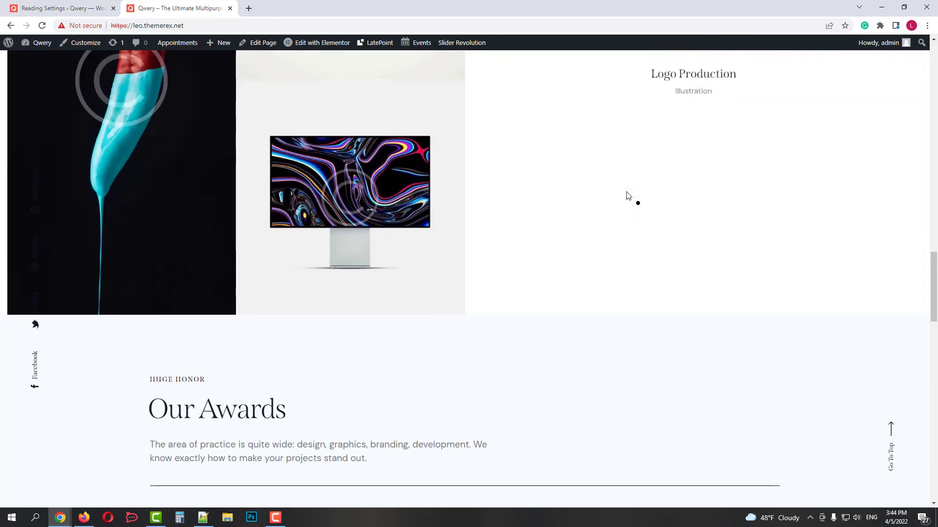
{"action": "scroll", "scroll_direction": "down", "scroll_amount": 3}
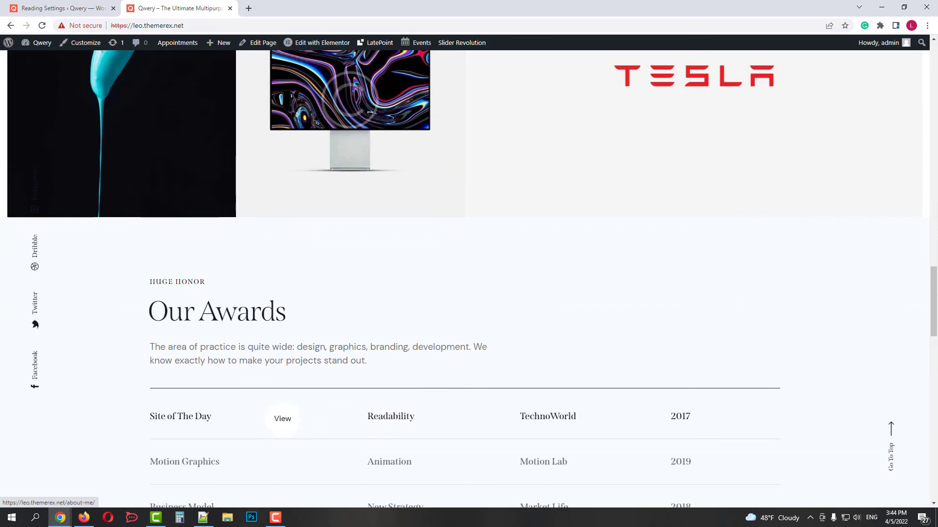
{"action": "scroll", "scroll_direction": "down", "scroll_amount": 3}
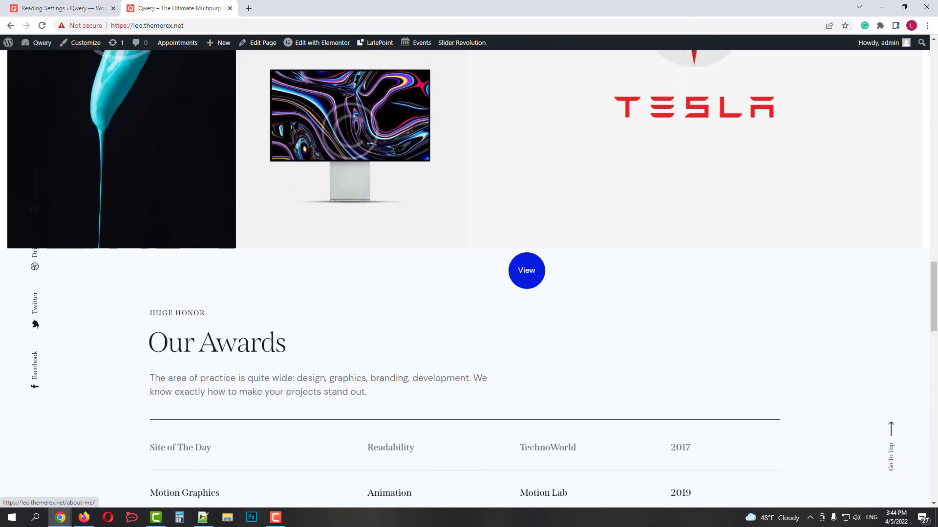
{"action": "scroll", "scroll_direction": "up", "scroll_amount": 3}
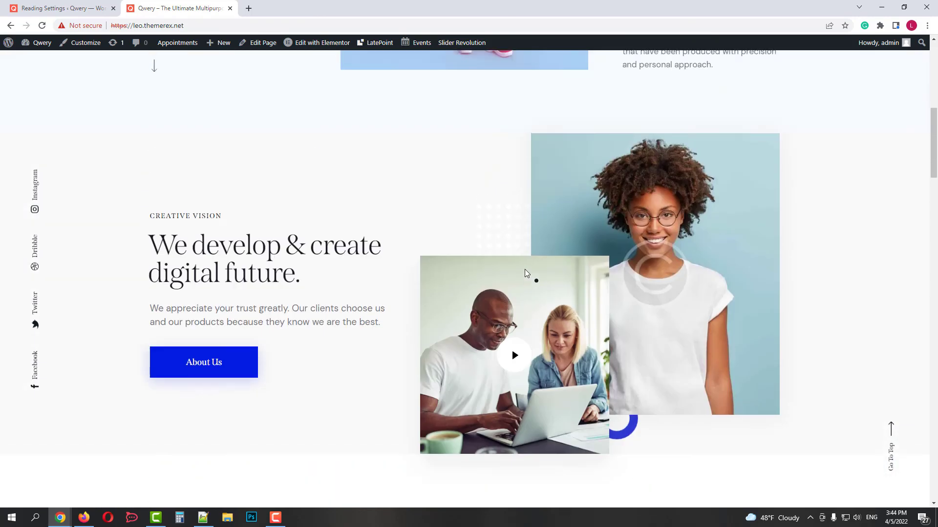
{"action": "scroll", "scroll_direction": "up", "scroll_amount": 3}
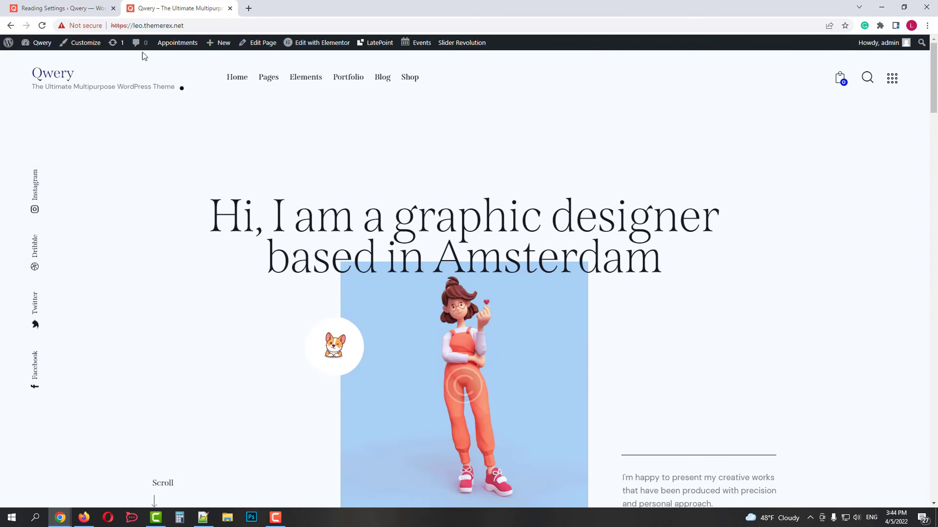
Step: Return to the admin Theme Panel and show the Skins list with Freelancer active beside Default
{"action": "left_click", "coordinate": [59, 8]}
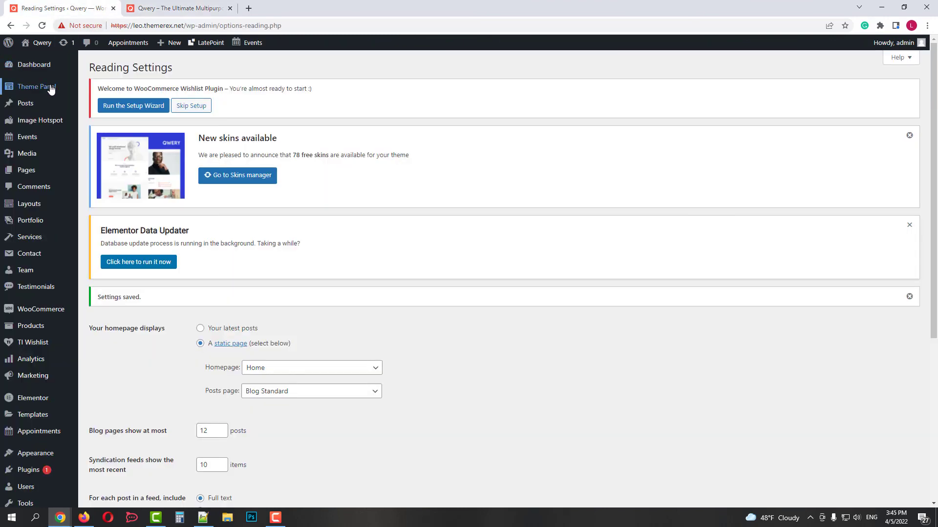
{"action": "left_click", "coordinate": [37, 86]}
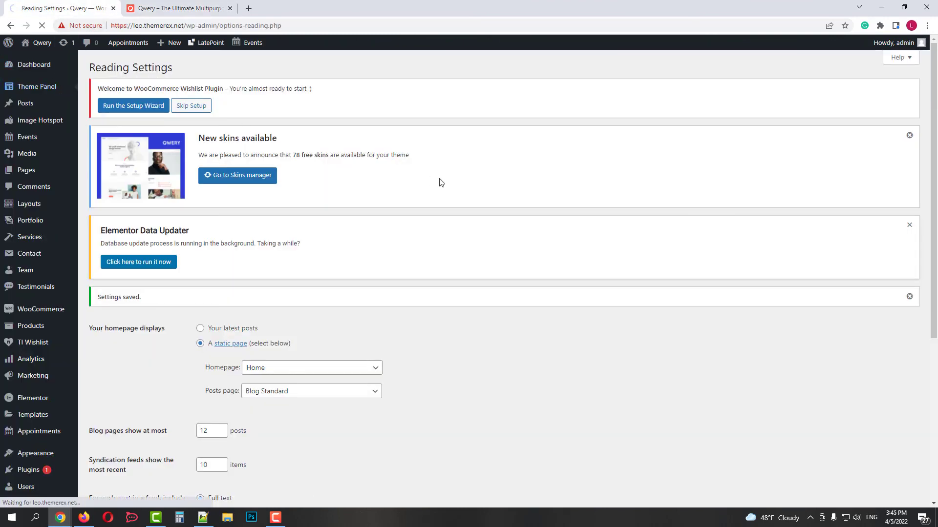
{"action": "left_click", "coordinate": [37, 86]}
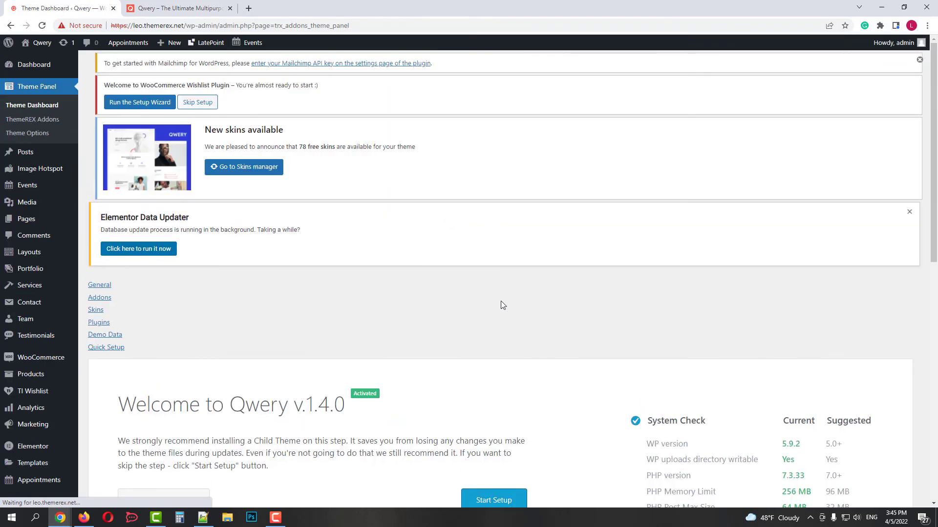
{"action": "left_click", "coordinate": [94, 310]}
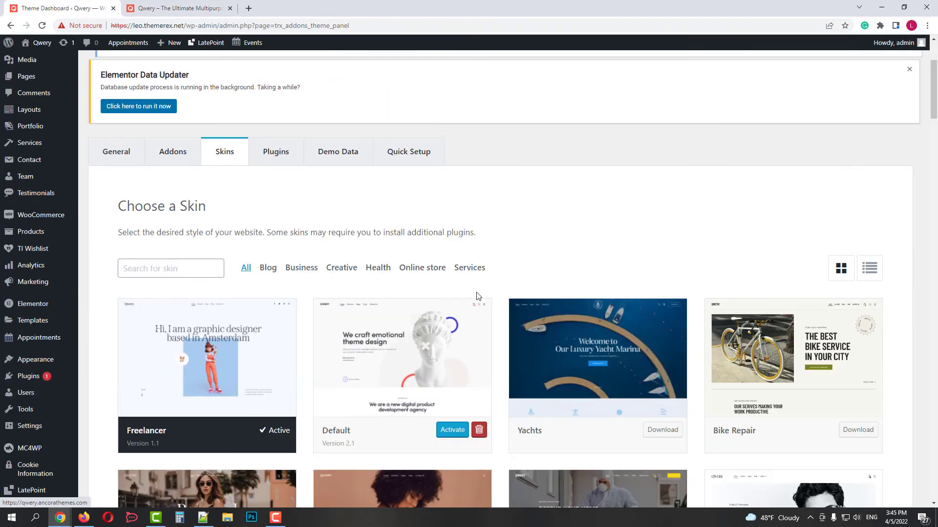